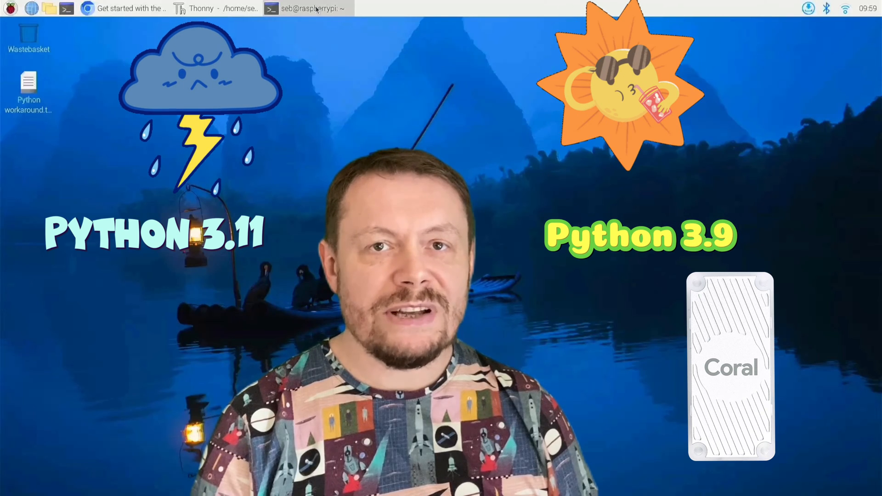
Check the Python version with python3 -V, which reports Python 3.11.2.
left_click(307, 8)
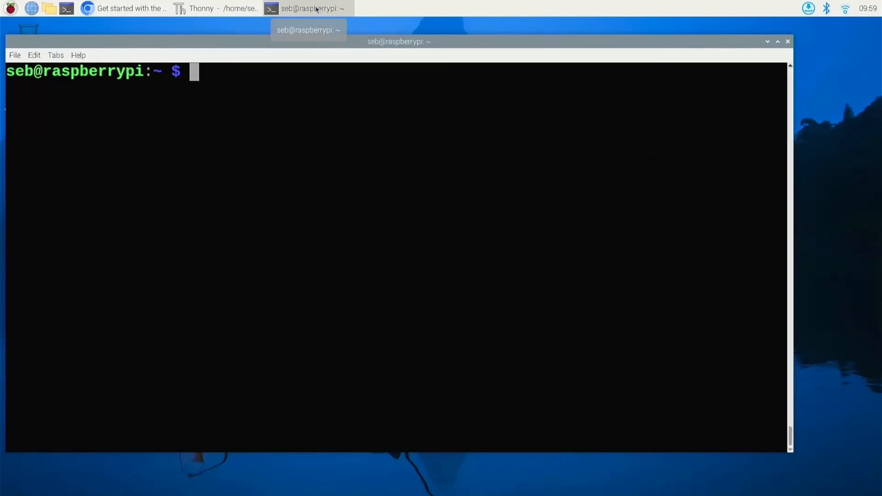
type("python3 -")
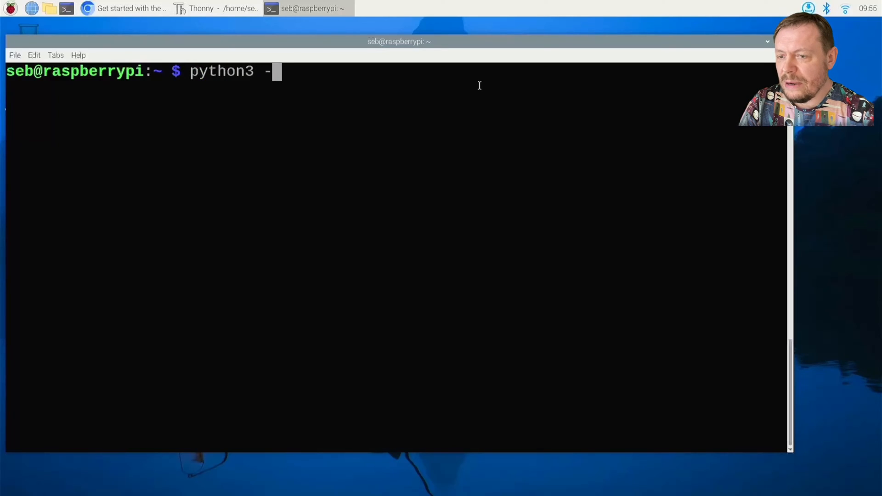
type("V")
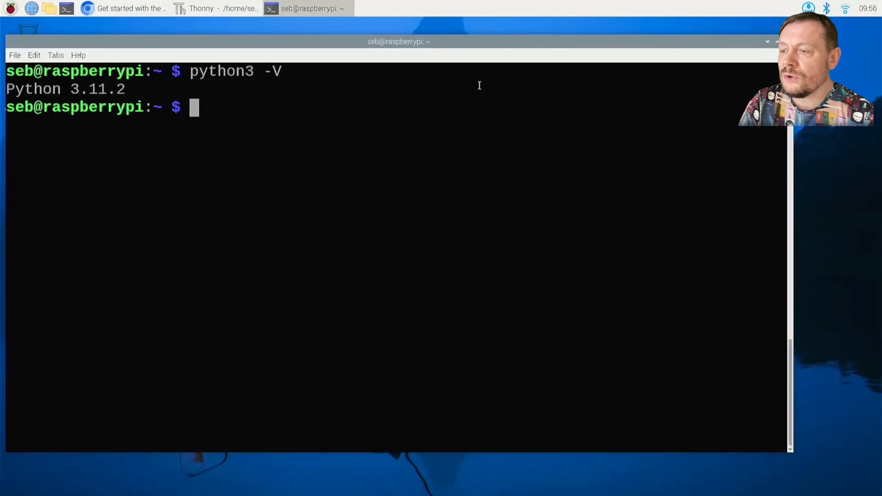
Run sudo apt update, then recall the line and edit it to sudo apt upgrade.
type("s")
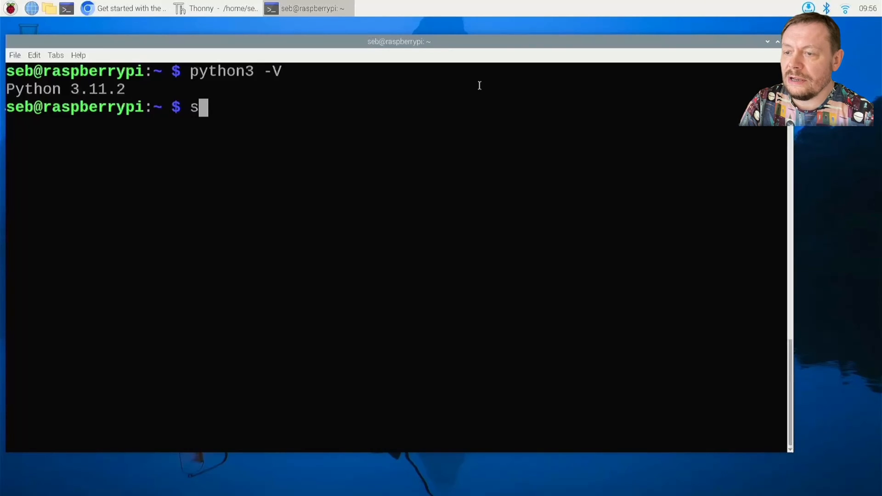
type("udo apt update")
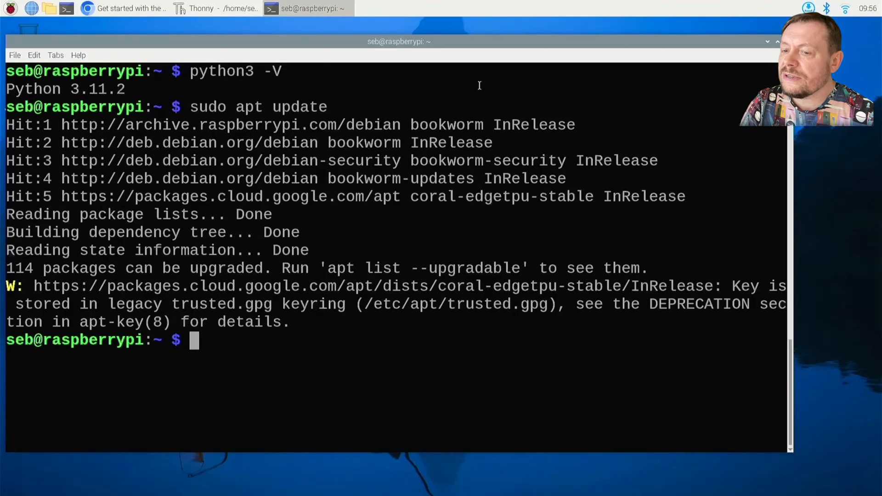
type("sudo apt update")
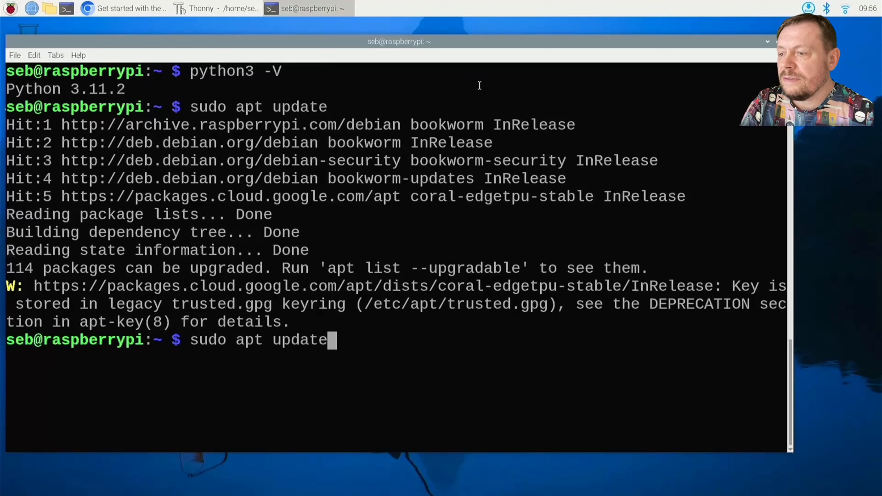
key("BackSpace")
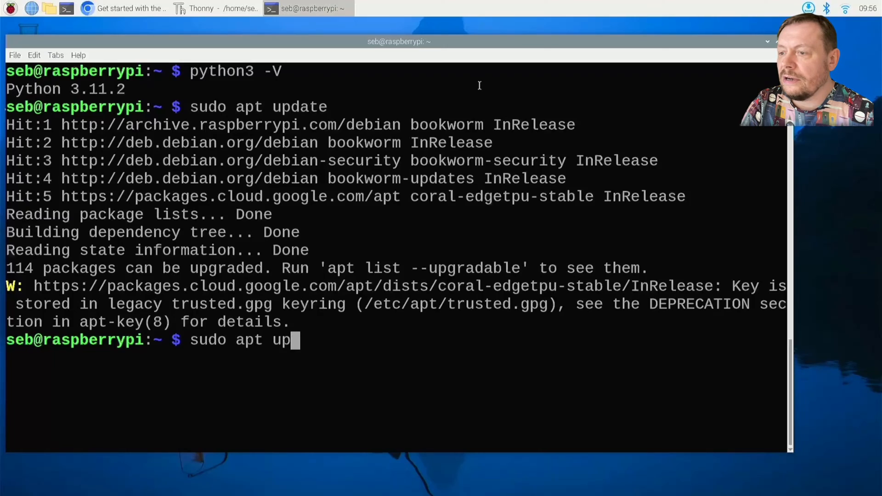
type("grade")
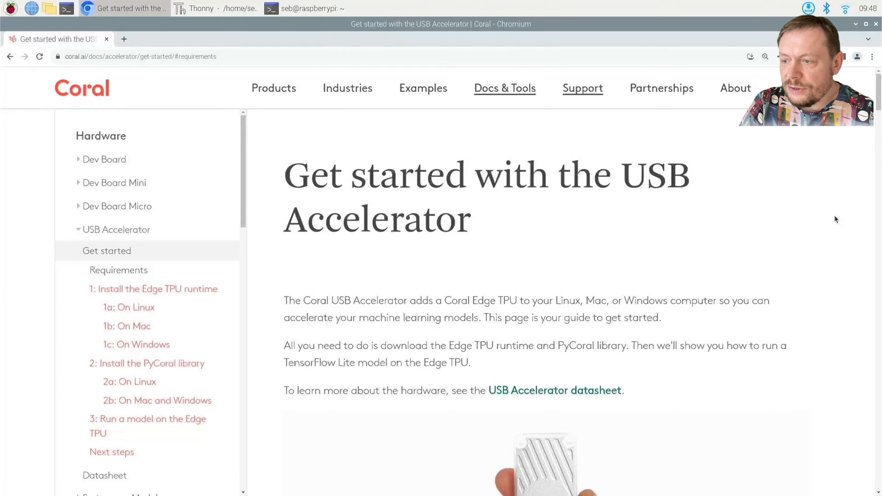
Scroll the USB Accelerator guide to Requirements and highlight the Python 3.6–3.9 support note.
scroll("down", 3)
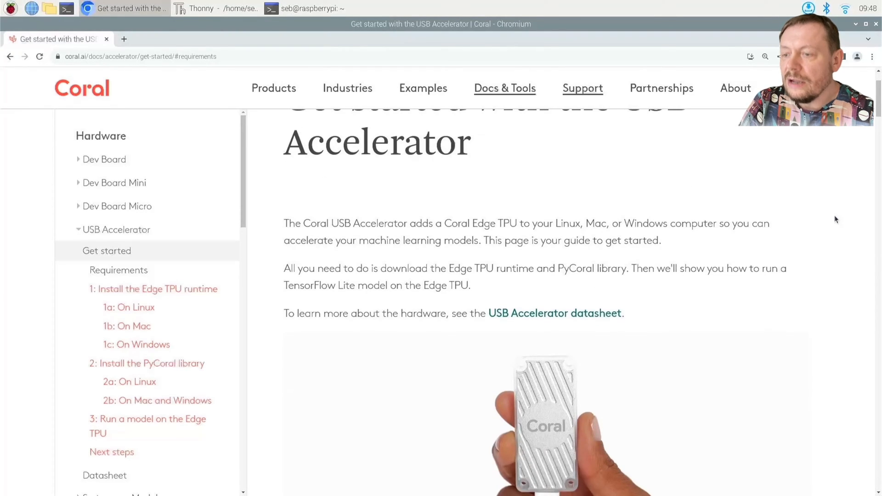
scroll("down", 3)
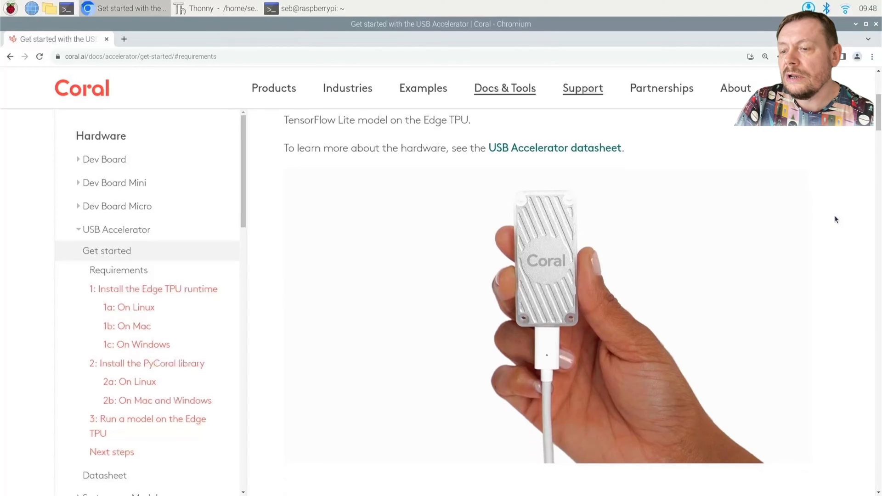
scroll("down", 3)
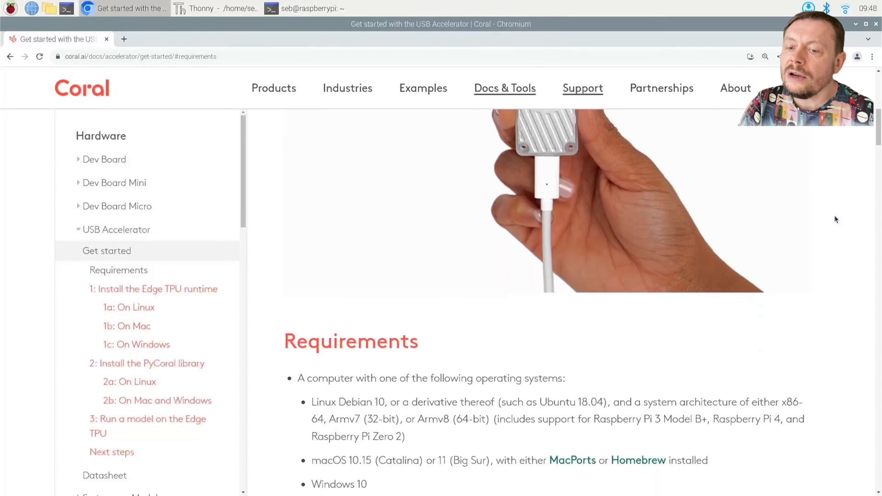
scroll("down", 3)
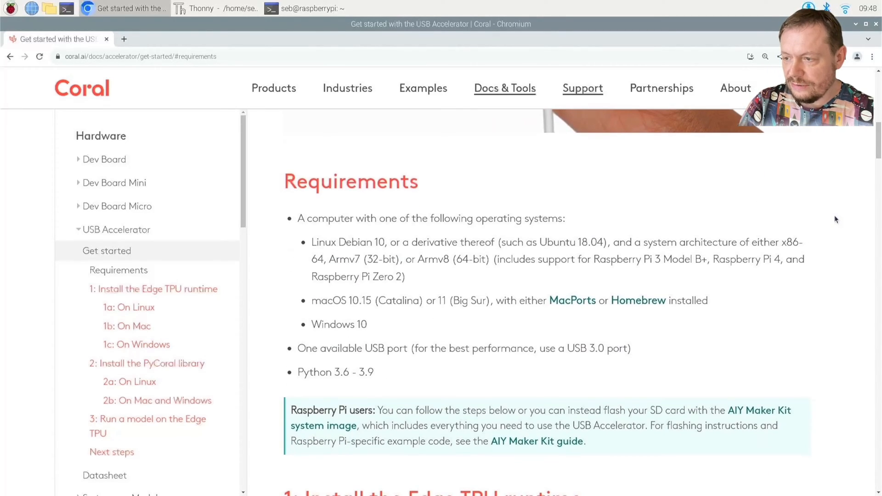
left_click_drag(698, 241, 776, 281)
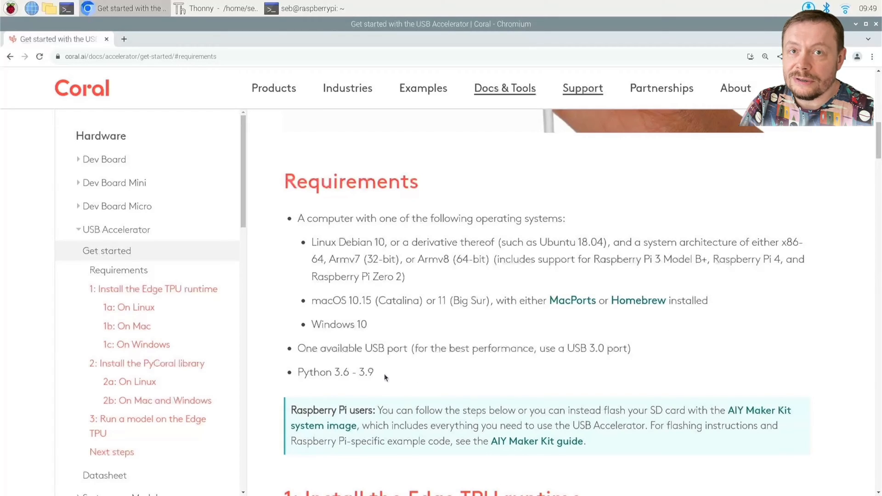
left_click_drag(321, 372, 375, 373)
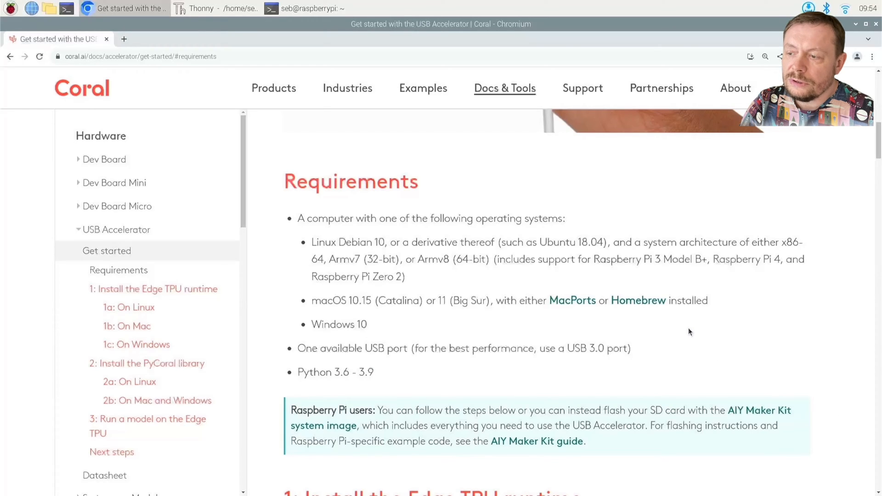
Copy the three Debian repository setup commands under 1a: On Linux and return to the terminal.
scroll("down", 3)
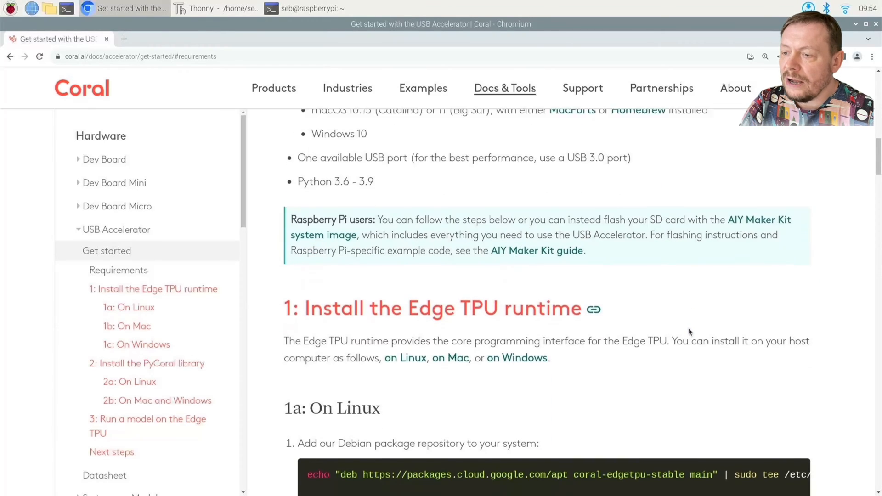
scroll("down", 3)
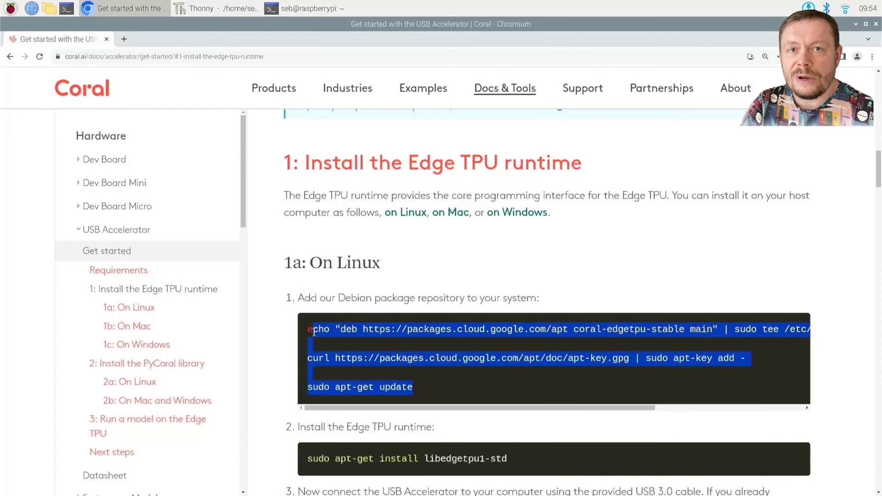
right_click(313, 329)
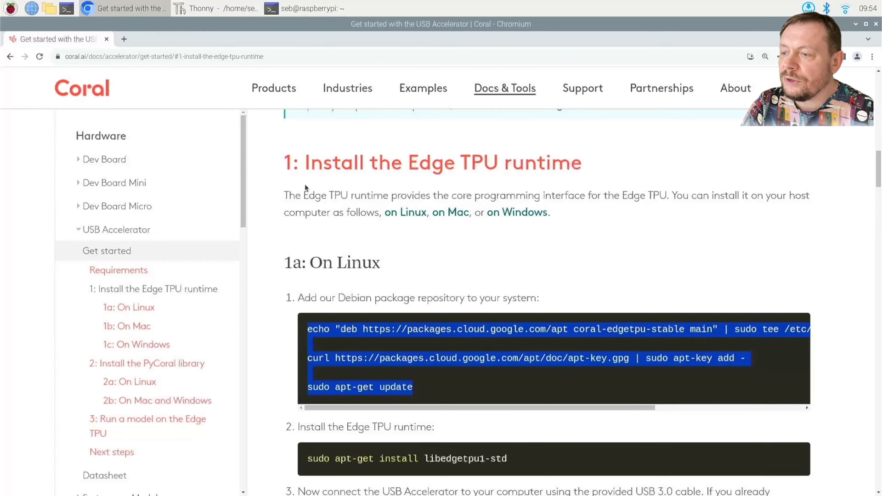
left_click(305, 8)
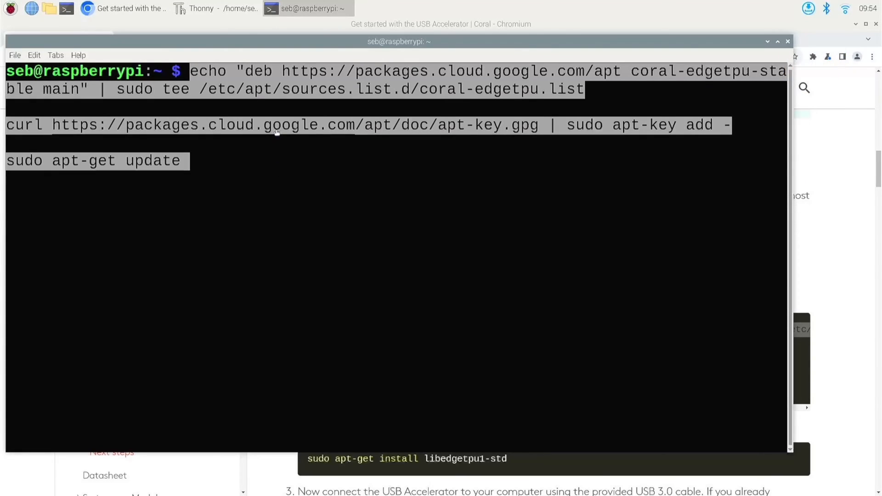
mouse_move(279, 161)
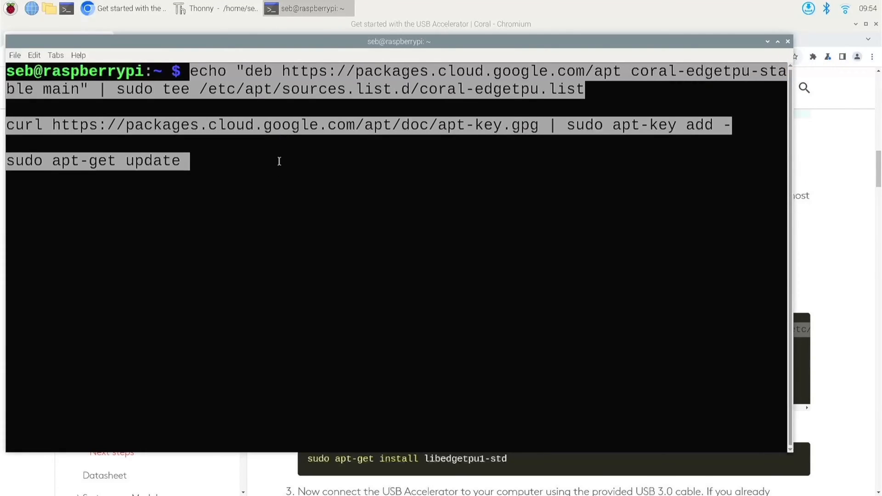
Run the pasted Coral repository and key commands, then return to the documentation.
key("Return")
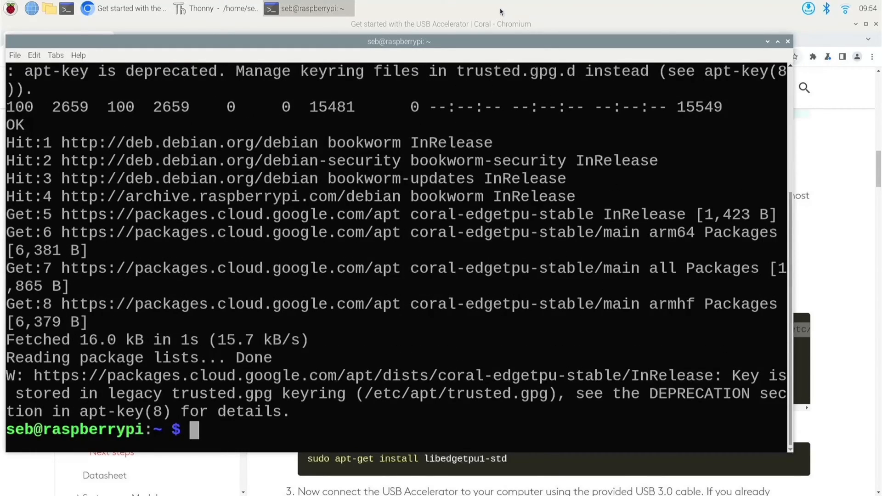
left_click(118, 8)
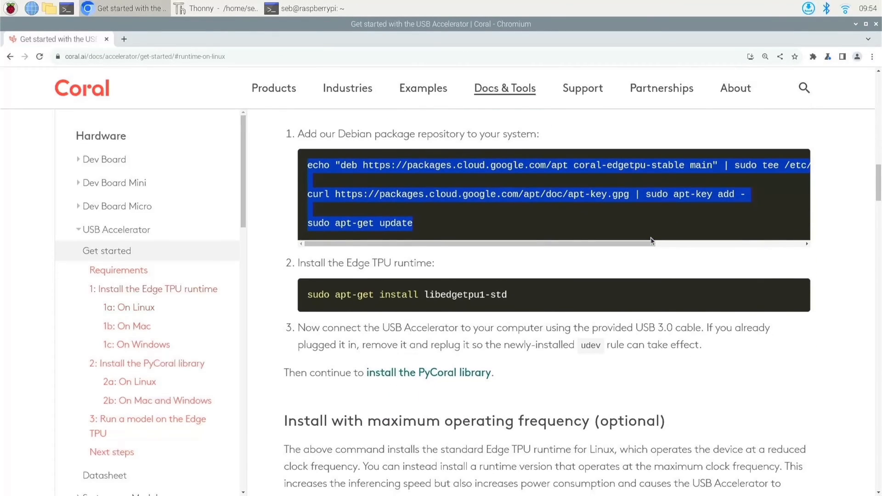
Scroll to step 2, Install the Edge TPU runtime.
scroll("down", 3)
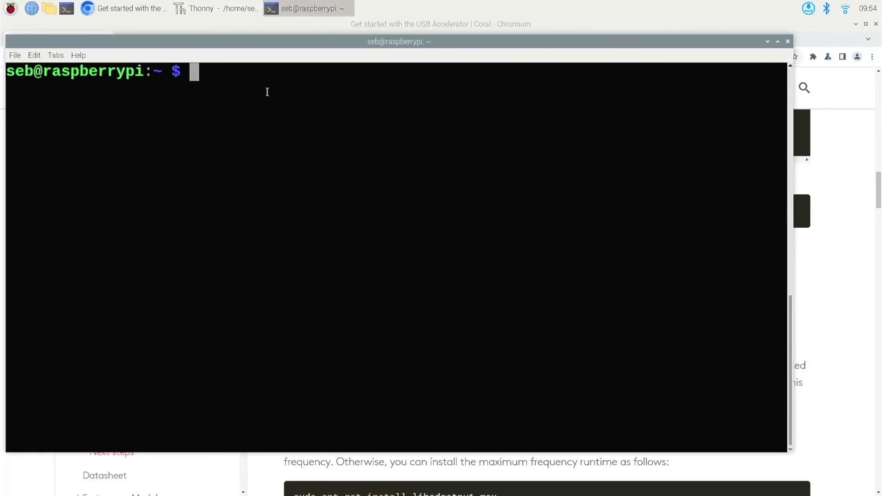
Install the Edge TPU runtime with sudo apt-get install libedgetpu1-std.
type("sudo apt-get install libedgetpu1-std")
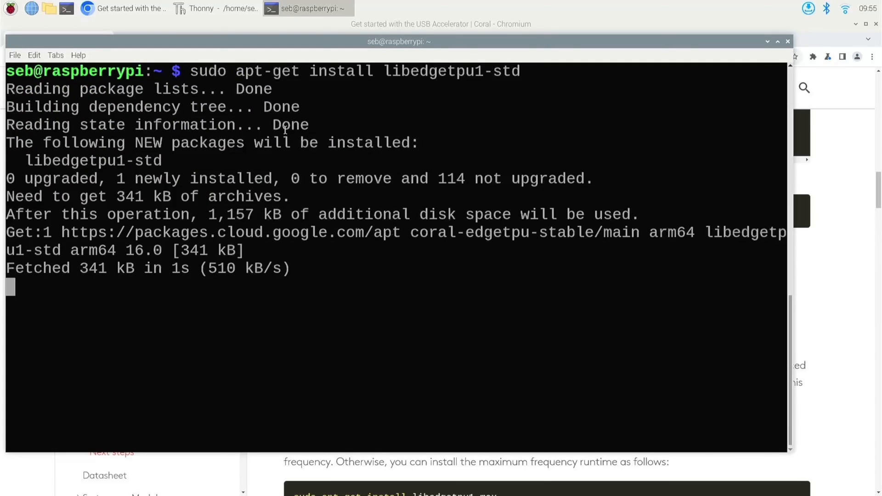
key("Return")
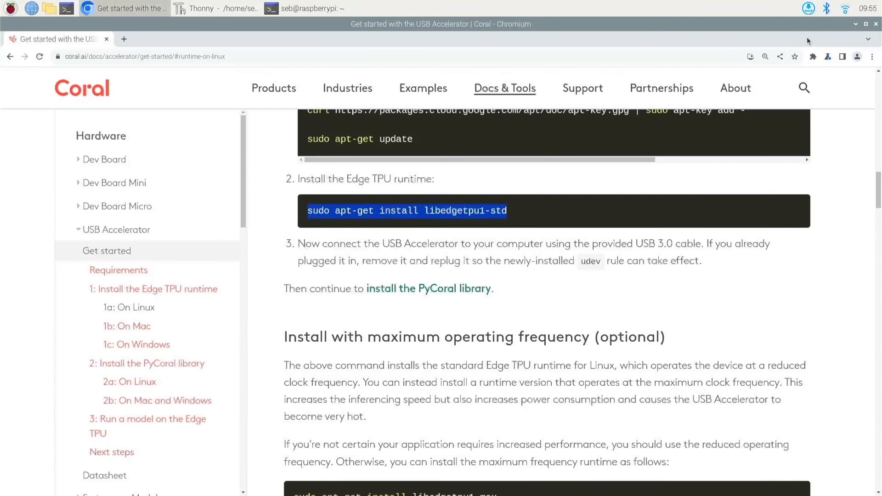
Scroll to the PyCoral install section and copy sudo apt-get install python3-pycoral.
scroll("down", 3)
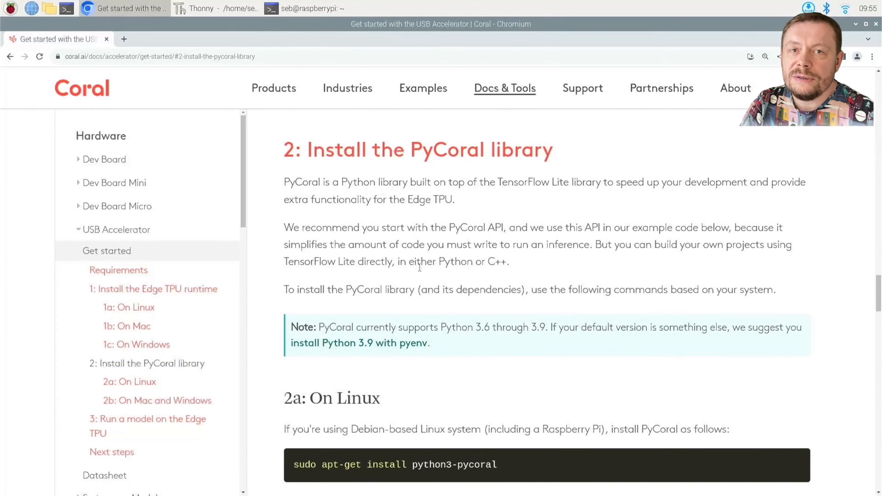
scroll("down", 3)
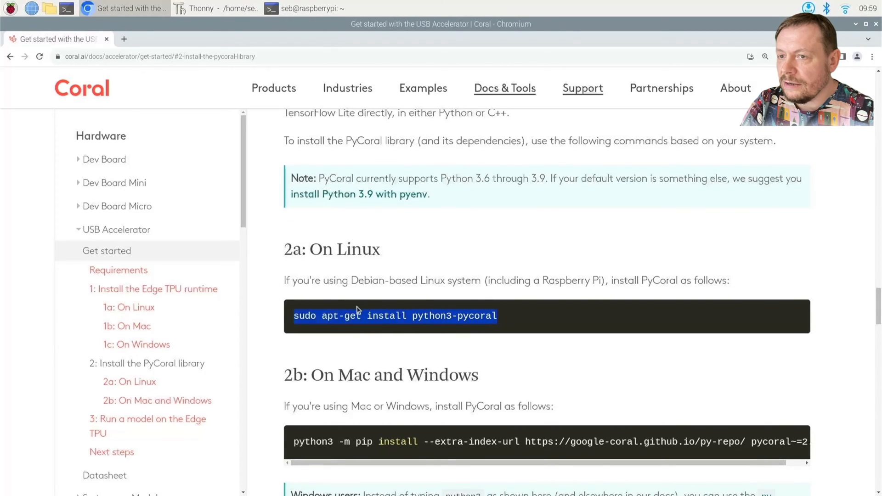
right_click(357, 315)
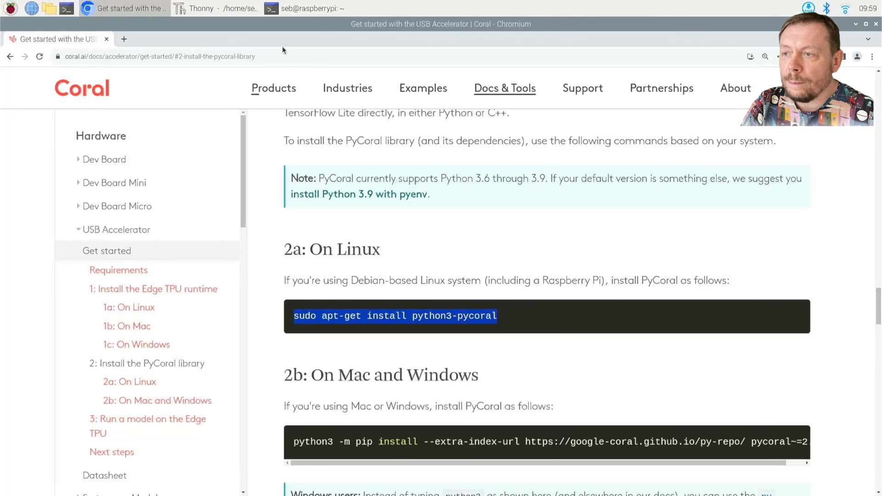
Paste and run sudo apt-get install python3-pycoral, which fails needing Python below 3.10.
left_click(307, 8)
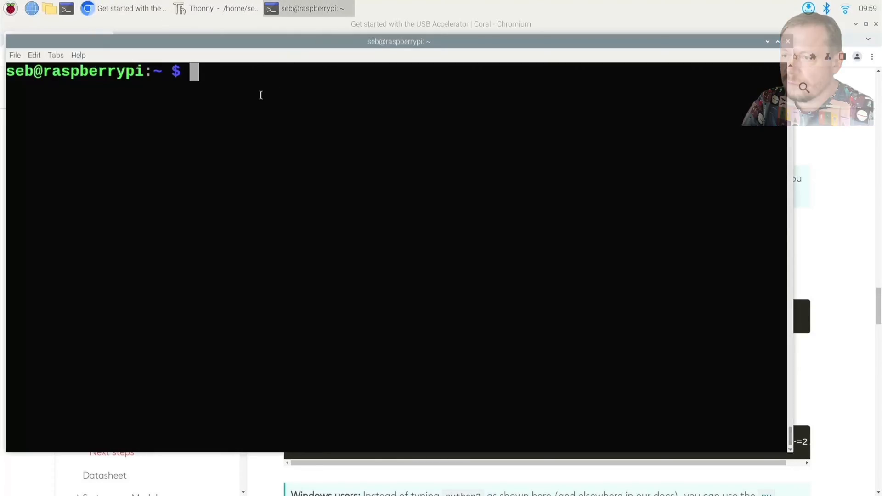
right_click(260, 94)
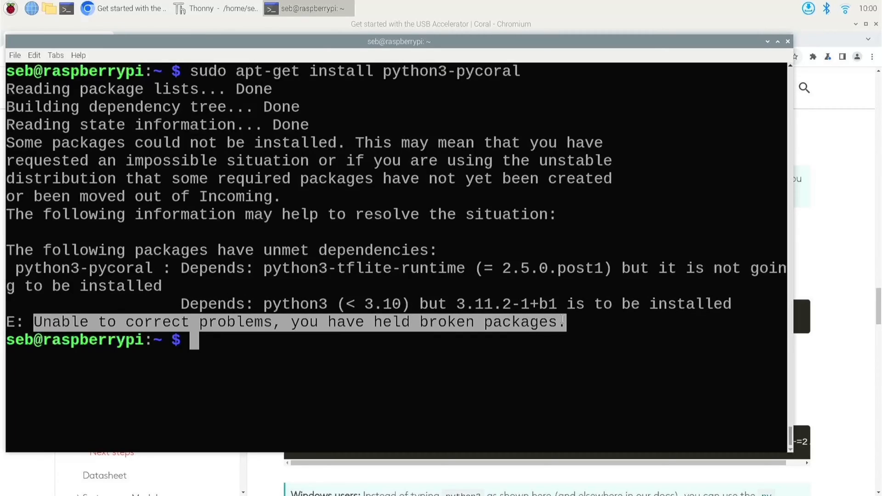
mouse_move(760, 249)
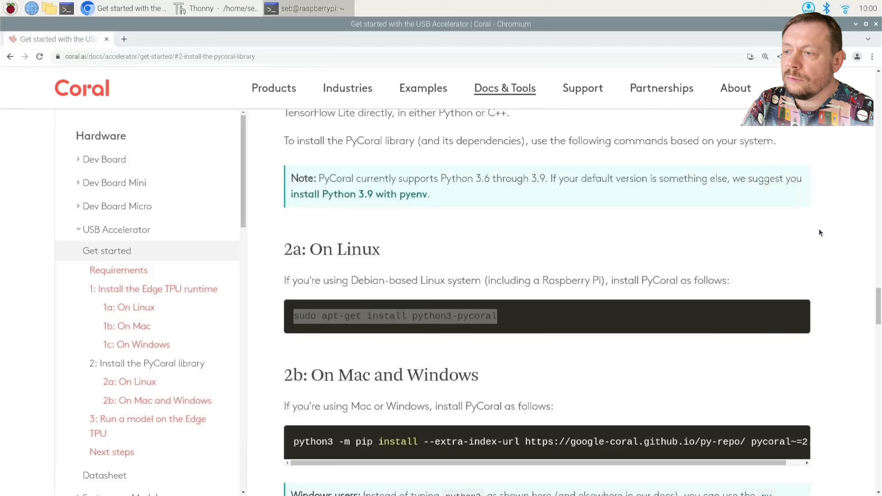
Scroll to section 2b and select the python3 -m pip install PyCoral command to copy.
scroll("down", 3)
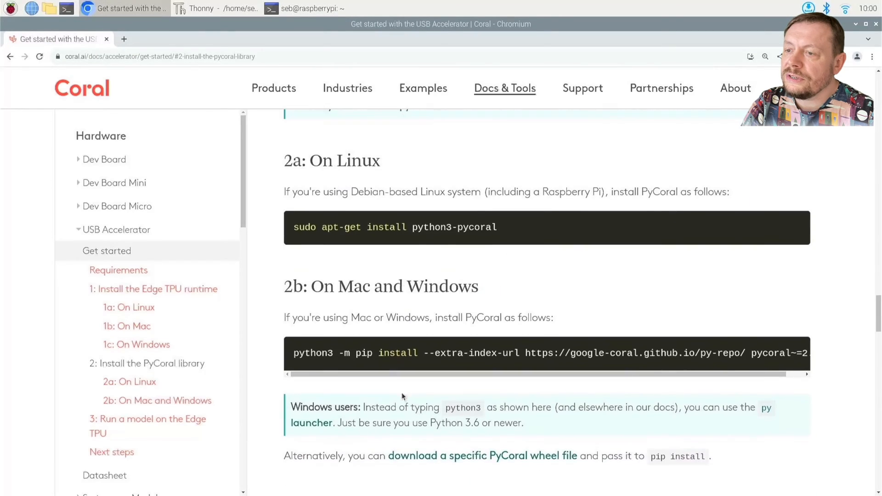
scroll("down", 3)
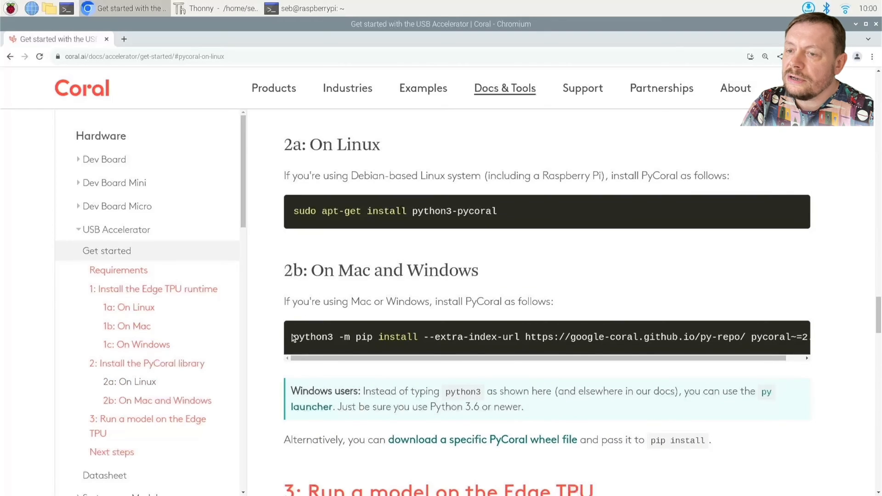
left_click_drag(294, 337, 748, 338)
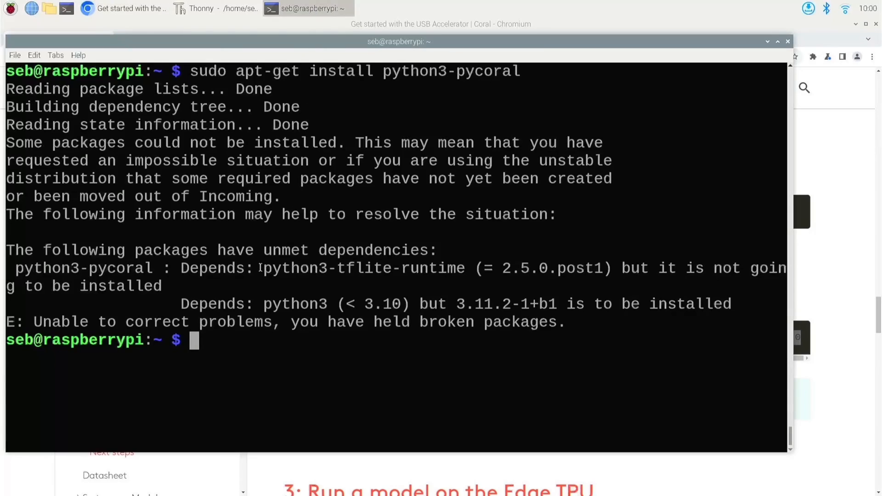
Paste and run the pip PyCoral command, which is rejected as an externally managed environment.
right_click(259, 225)
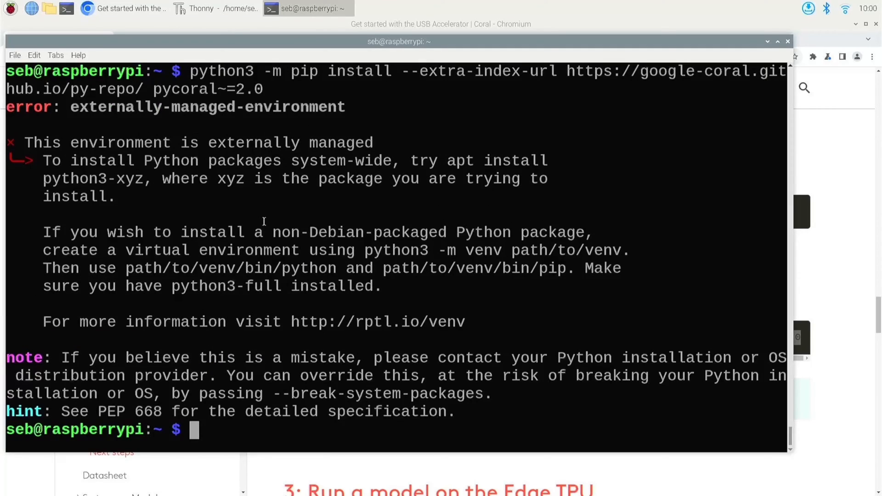
mouse_move(302, 123)
type("python3 -V")
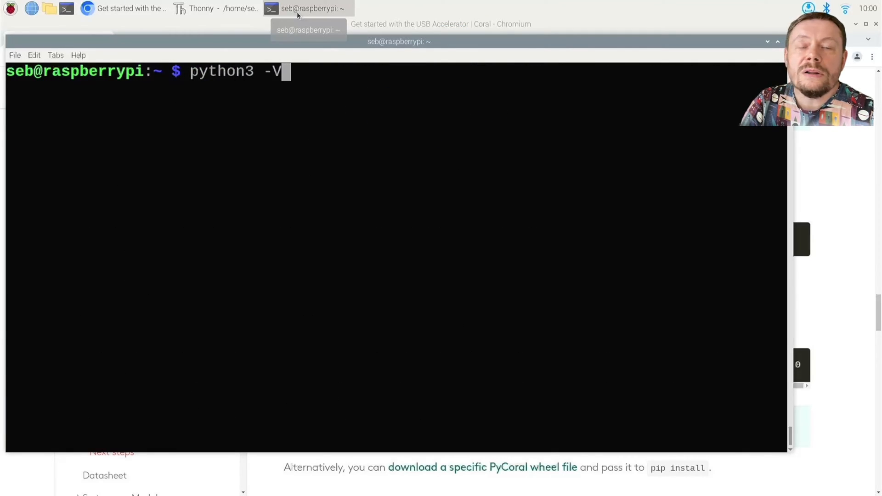
key("Return")
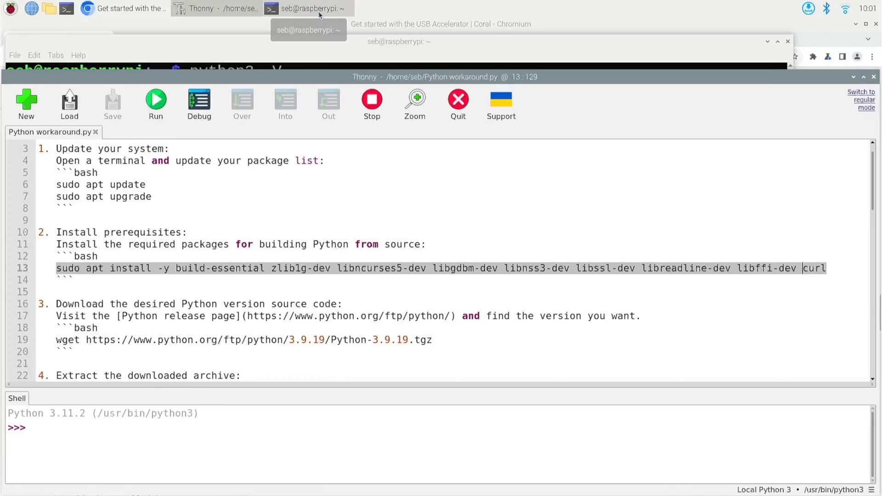
Run the sudo apt install -y build-essential zlib1g-dev libncurses5-dev … prerequisites line in the terminal.
left_click(307, 8)
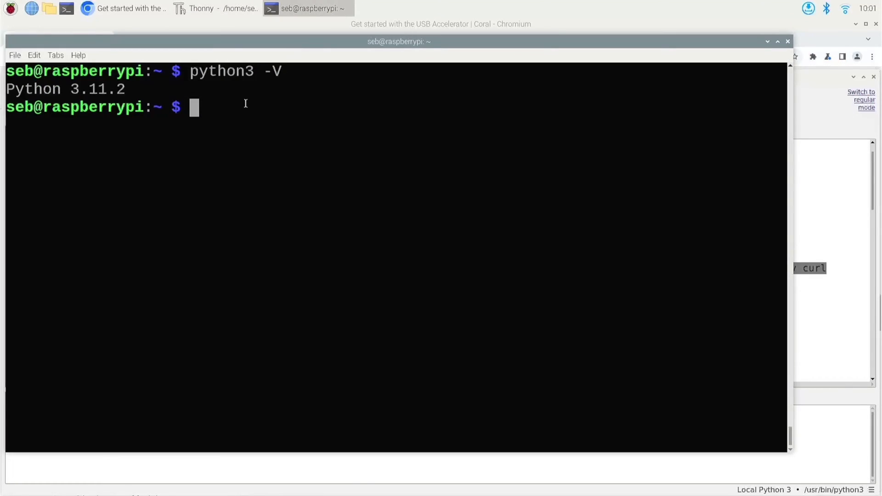
type("sudo apt install -y build-essential zlib1g-dev libncurses5-dev libgdbm-dev libnss3-dev libssl-dev libreadline-dev libffi-dev curl")
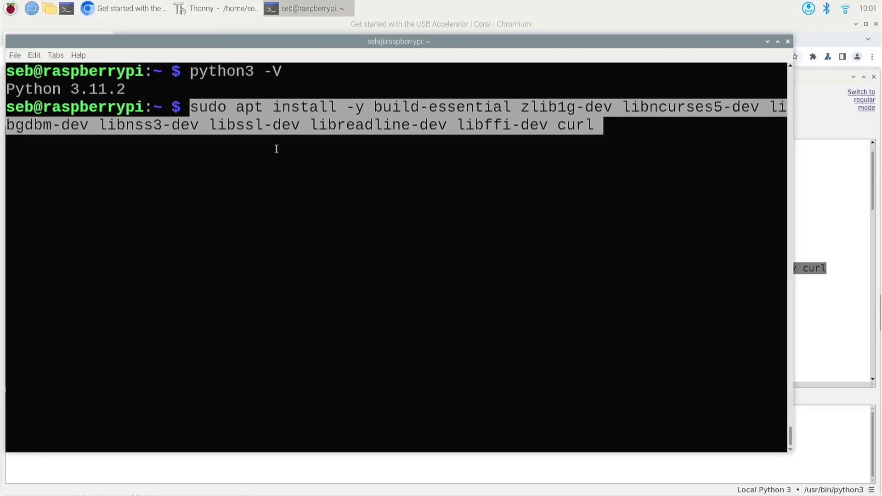
key("Return")
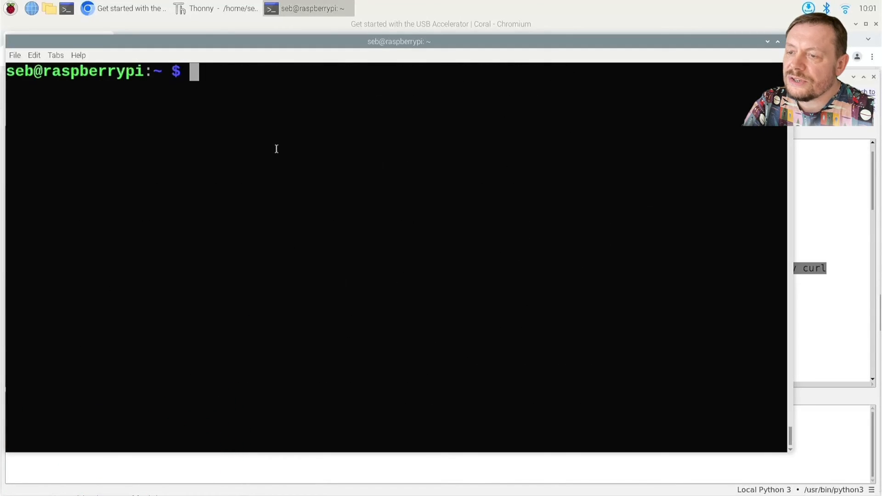
left_click(217, 8)
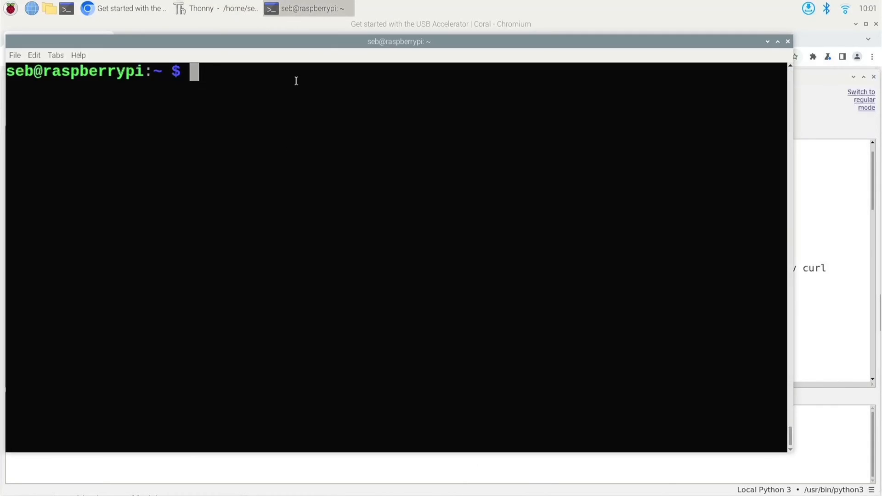
Download Python-3.9.19.tgz with wget from python.org/ftp/python/3.9.19.
type("wget https://www.python.org/ftp/python/3.9.19/Python-3.9.19.tgz")
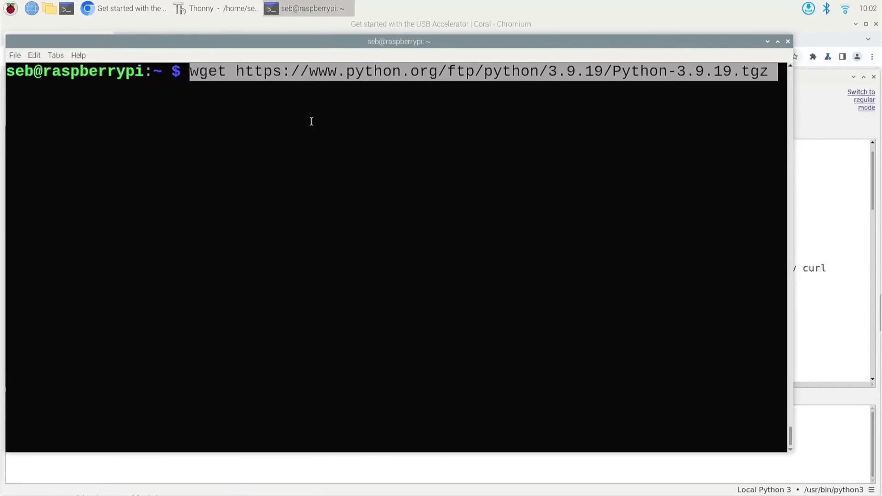
key("Return")
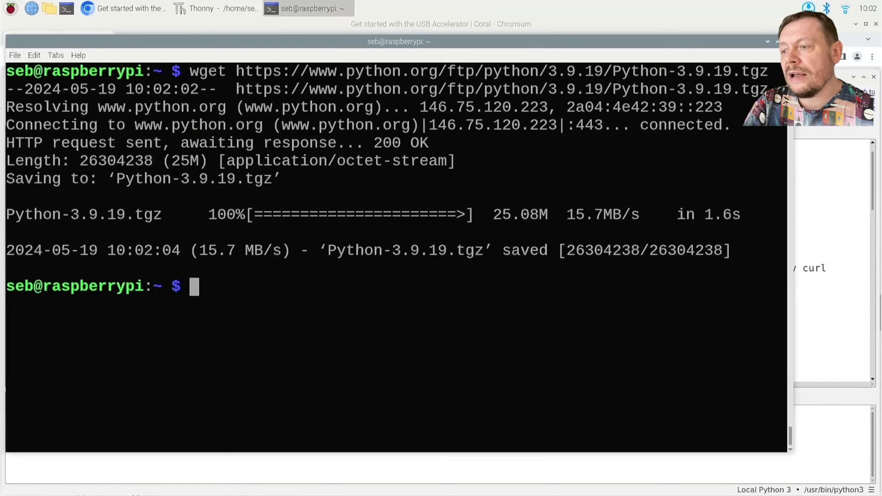
left_click(215, 8)
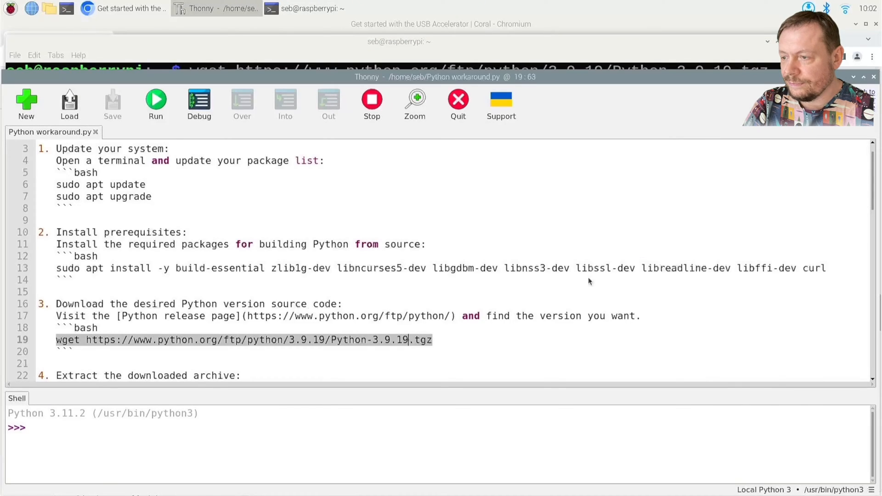
scroll("down", 3)
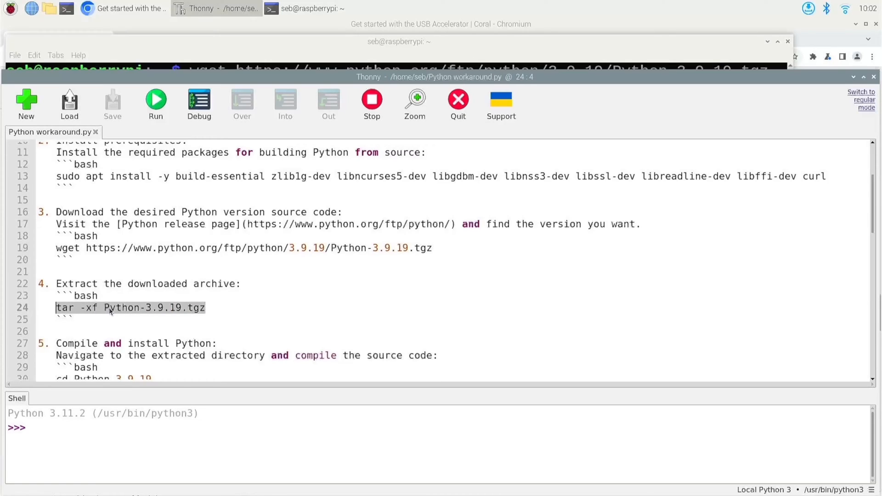
Extract the archive with tar -xf Python-3.9.19.tgz, copied from the Thonny notes.
right_click(109, 308)
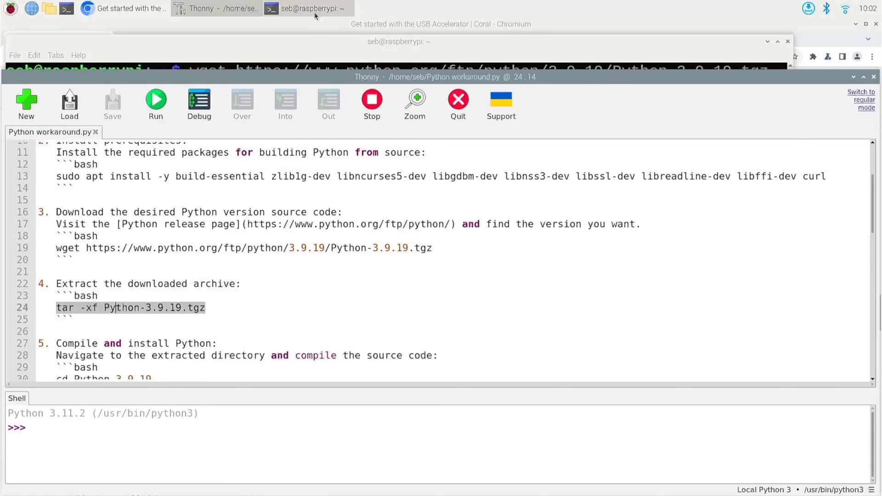
left_click(307, 8)
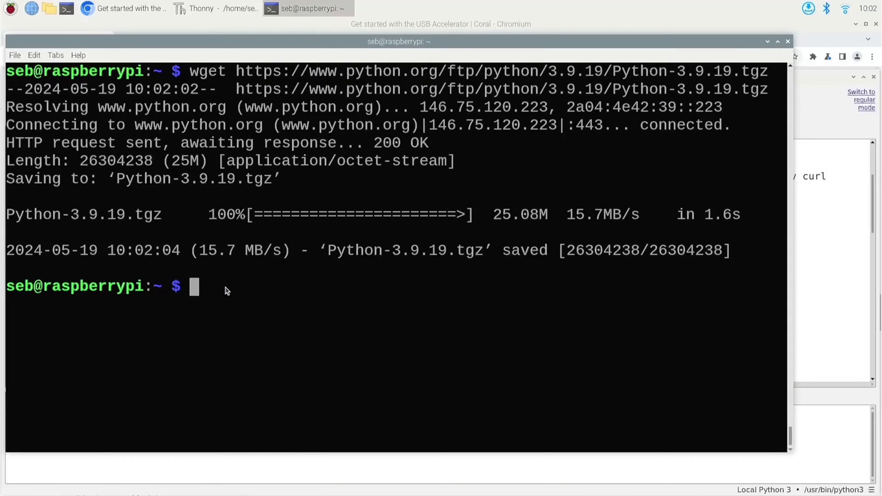
type("tar -xf Python-3.9.19.tgz")
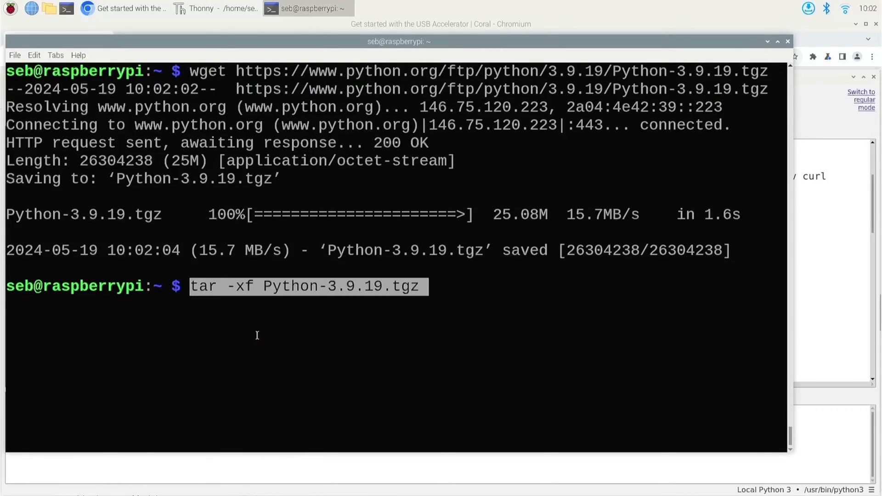
key("Return")
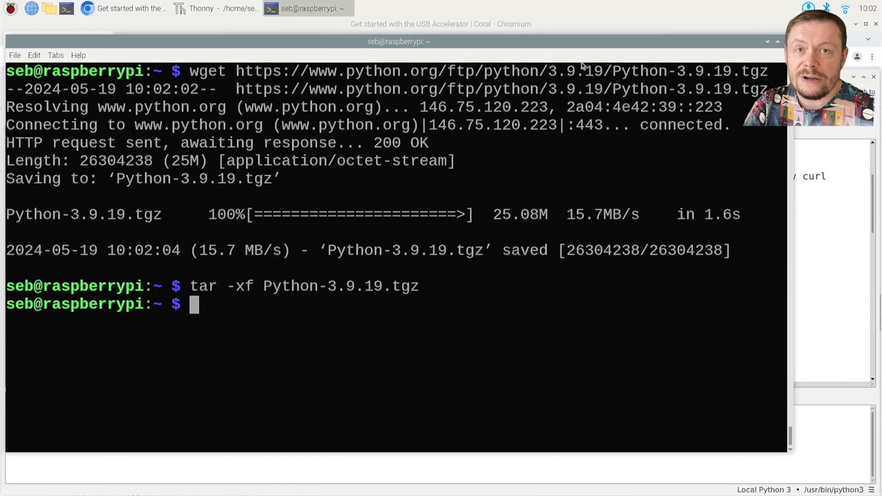
mouse_move(613, 18)
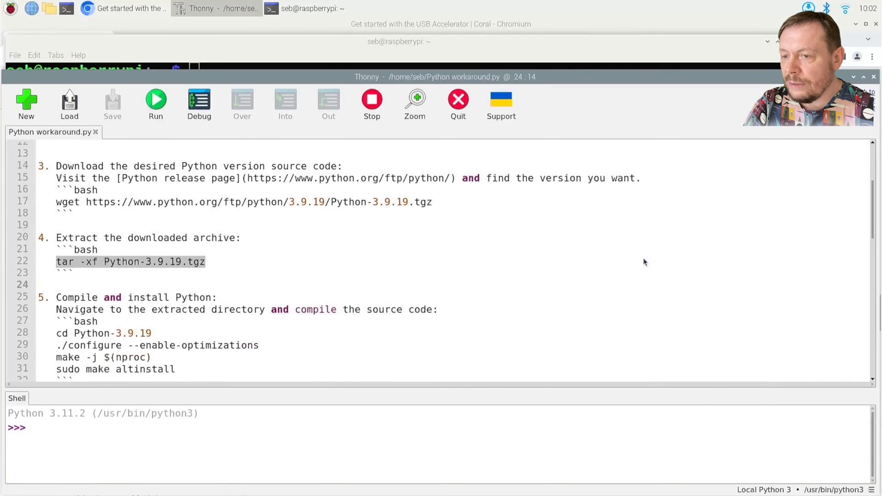
Copy the cd, ./configure, make, sudo make altinstall lines and run them in the terminal.
scroll("down", 3)
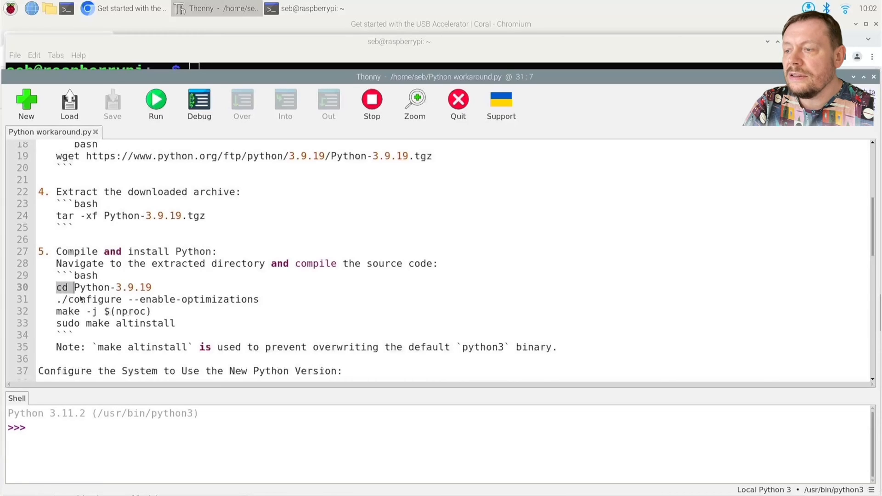
left_click_drag(71, 288, 140, 311)
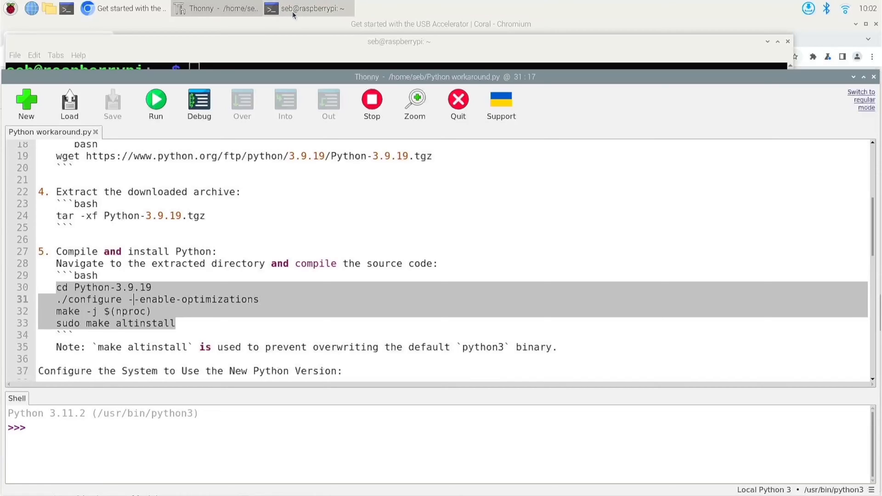
left_click(307, 8)
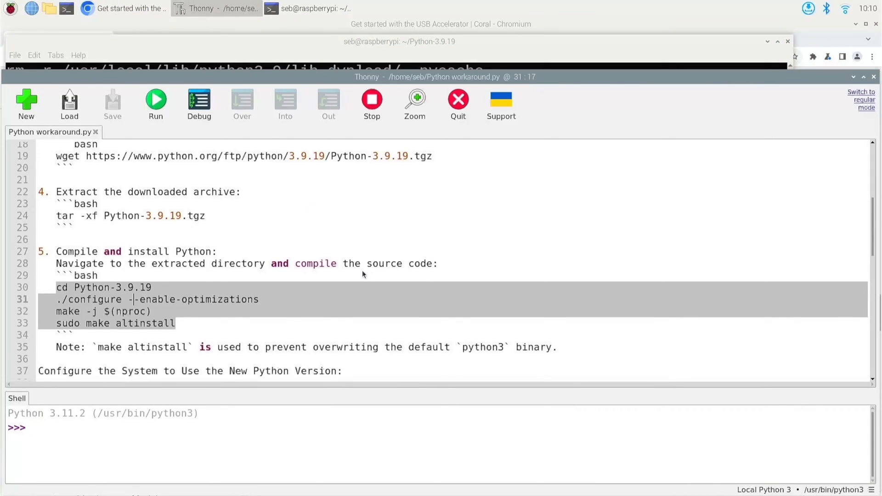
Run ls /usr/local/bin/python* to list the installed python3.9 binaries.
scroll("down", 3)
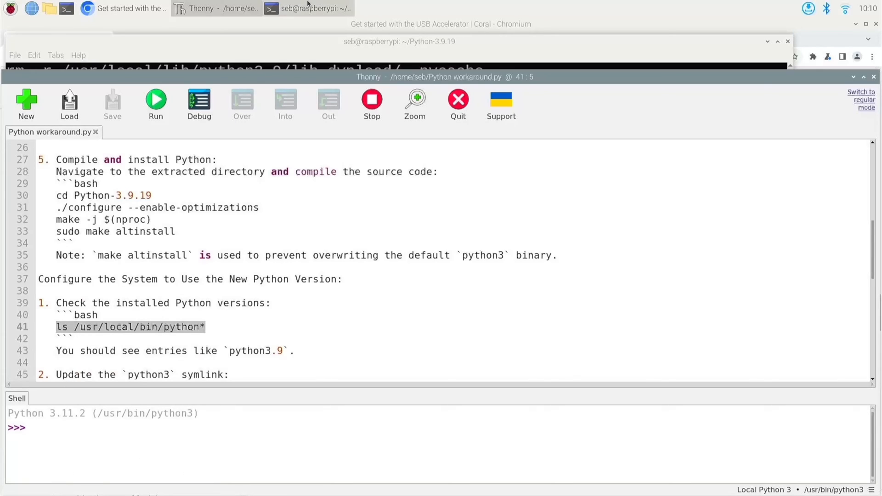
left_click(308, 8)
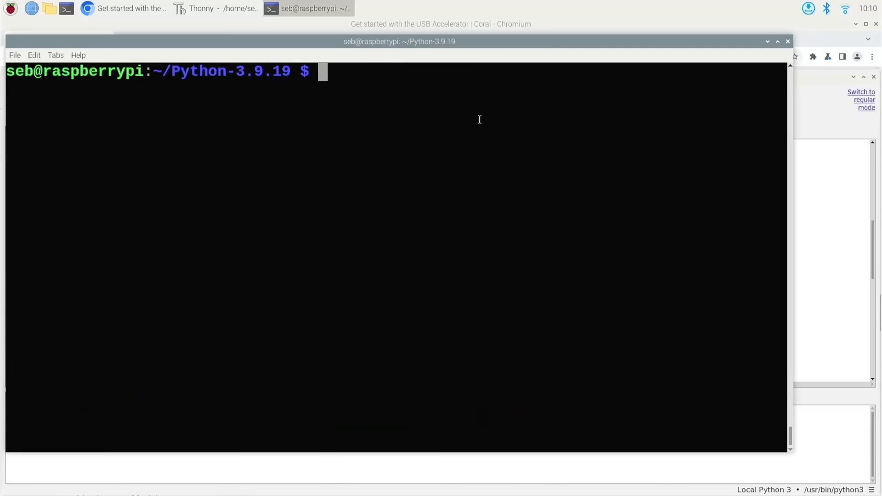
right_click(479, 120)
type("ls /usr/local/bin/python*")
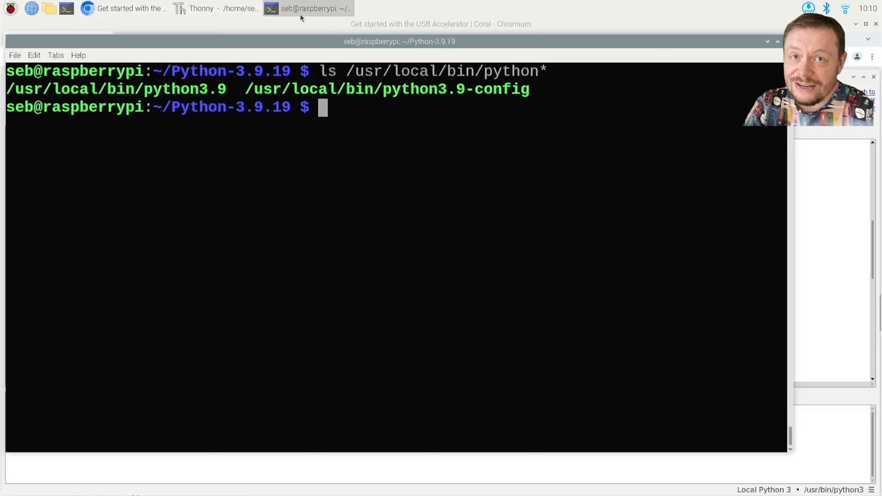
Run the sudo update-alternatives --install line registering /usr/local/bin/python3.9 for python3.
left_click(214, 8)
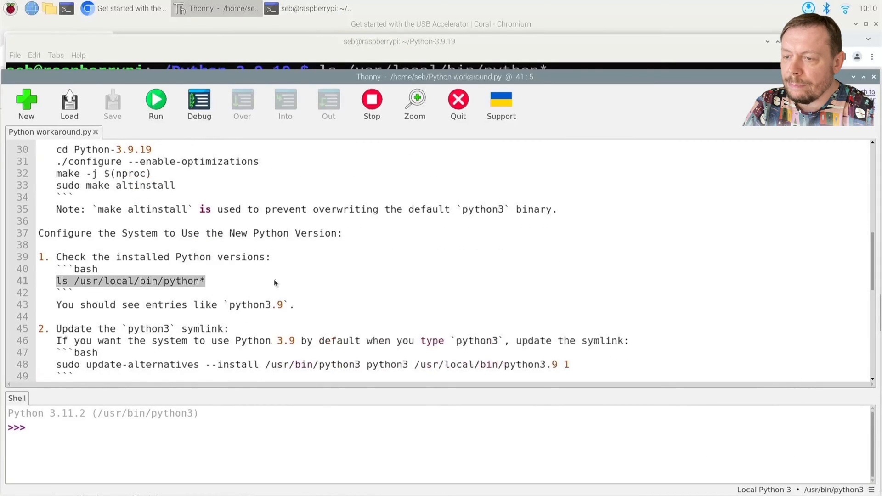
scroll("down", 3)
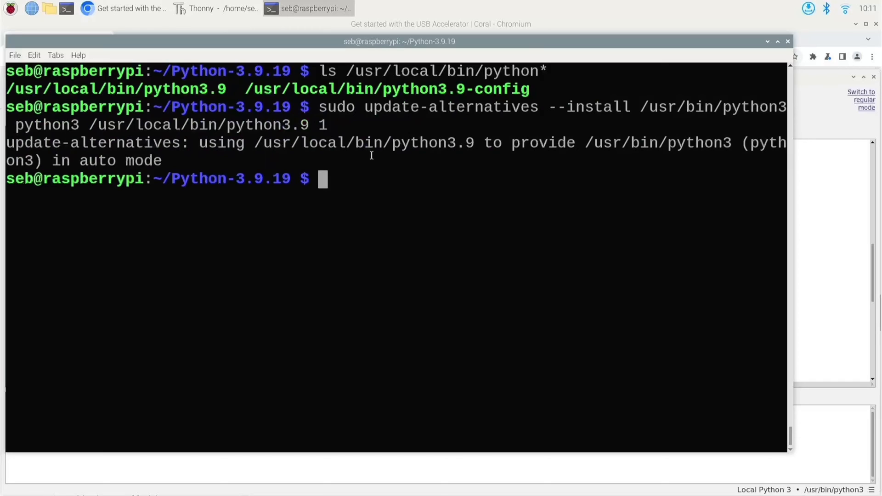
left_click(216, 8)
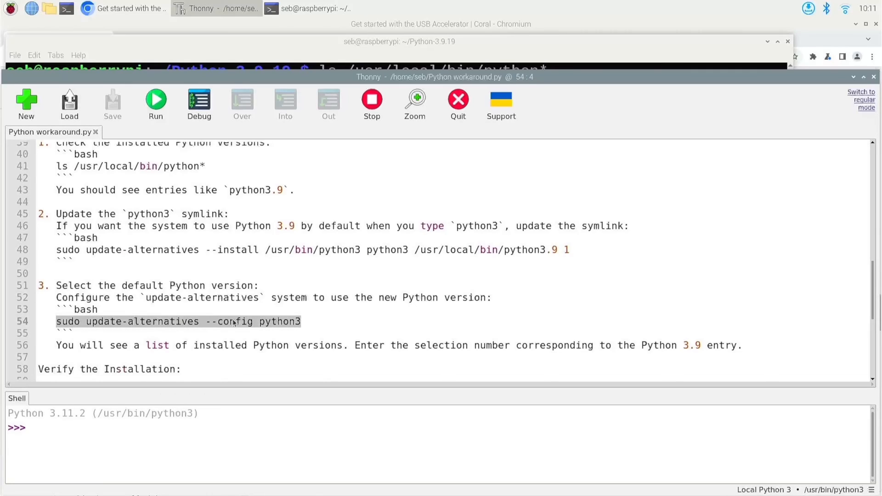
Run update-alternatives --config python3, keeping python3.9 in auto mode, then find the version check notes.
right_click(253, 321)
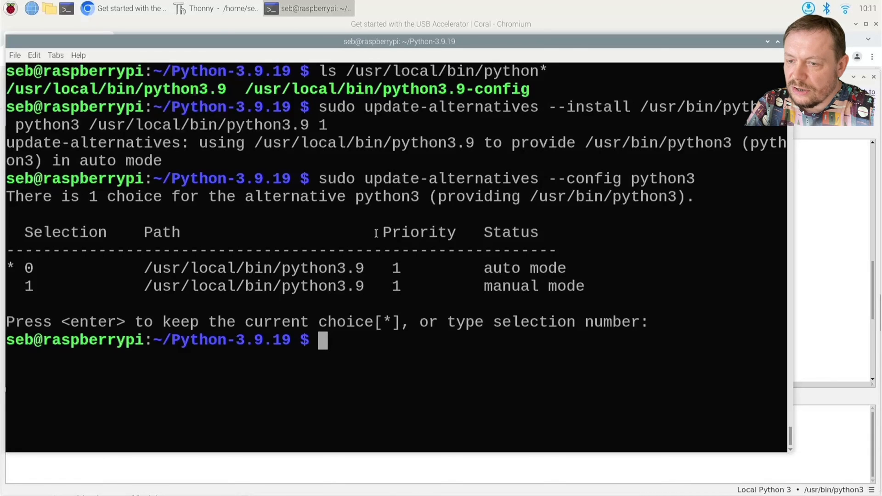
mouse_move(466, 18)
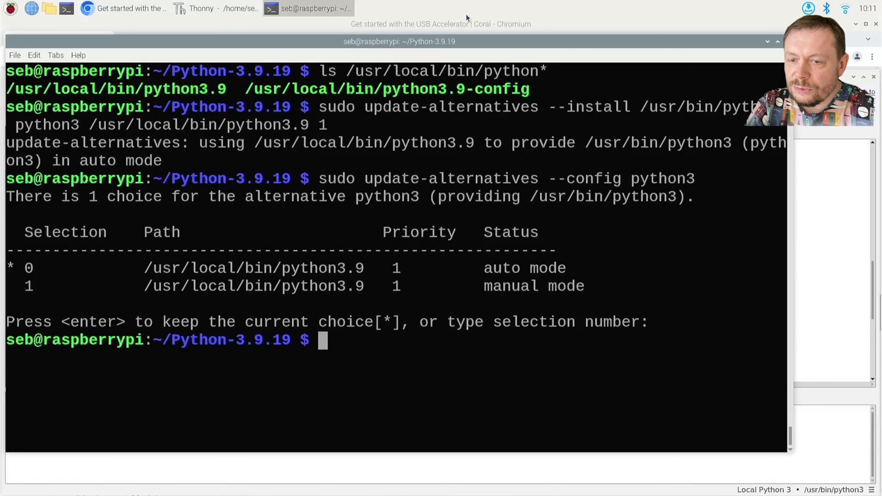
left_click(215, 8)
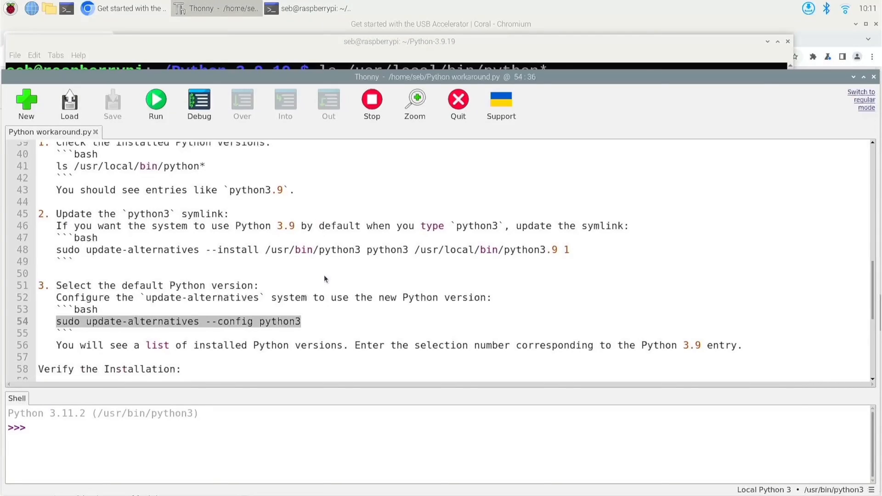
scroll("down", 3)
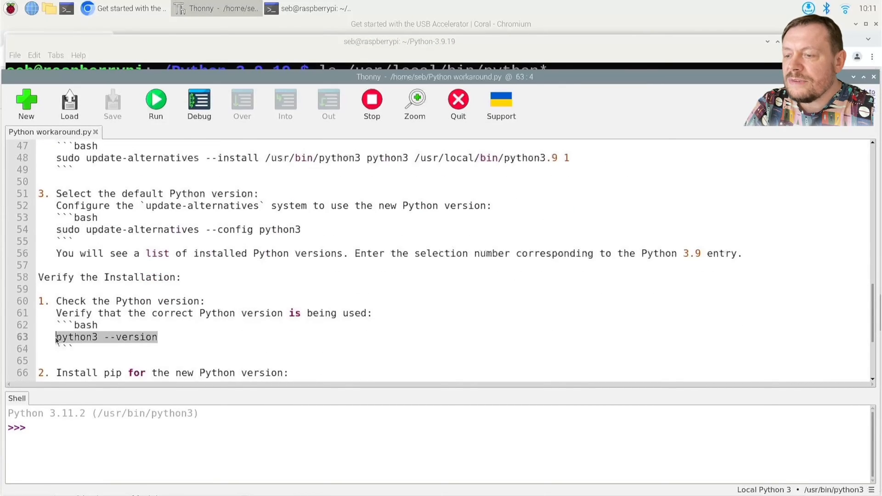
right_click(106, 337)
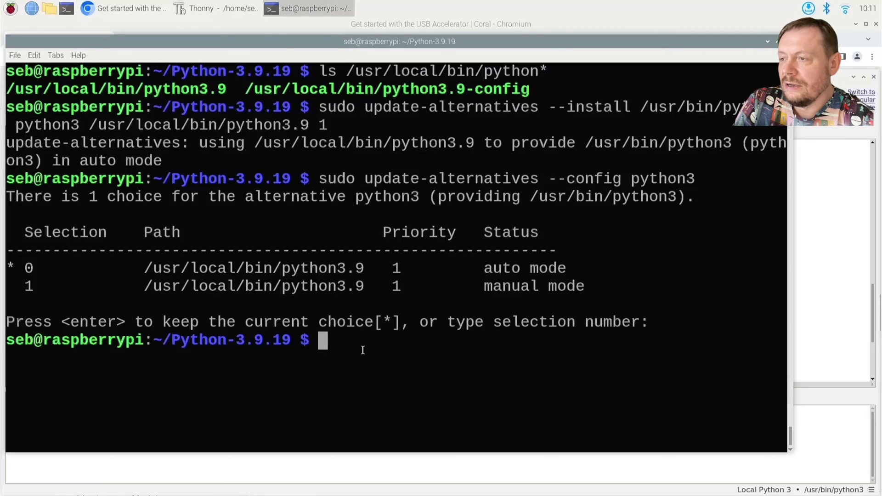
right_click(362, 350)
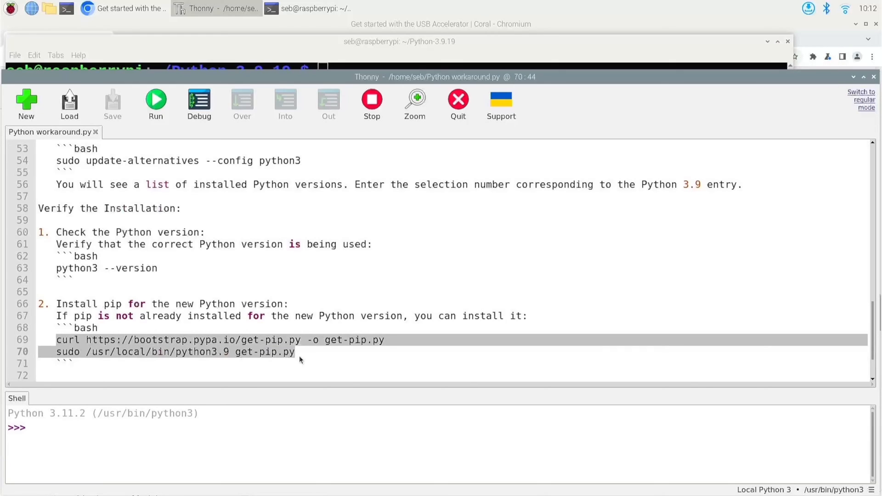
Paste and run the curl get-pip.py download and its python3.9 install commands.
right_click(302, 352)
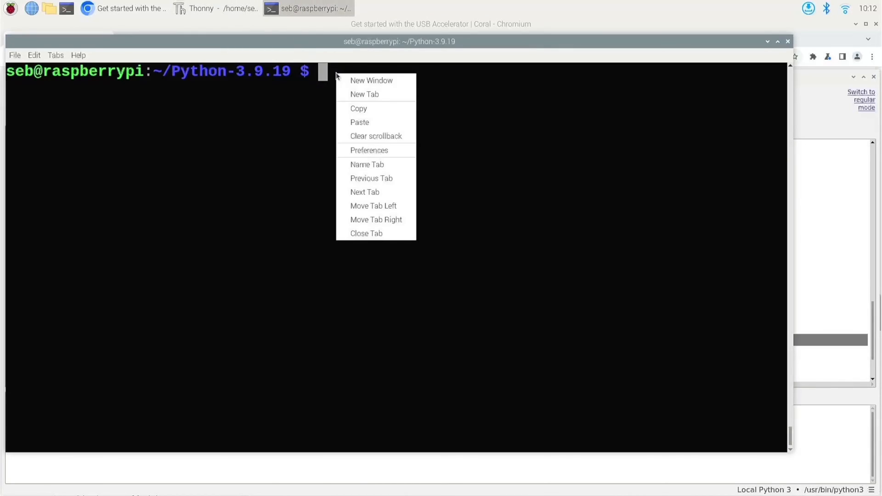
left_click(359, 122)
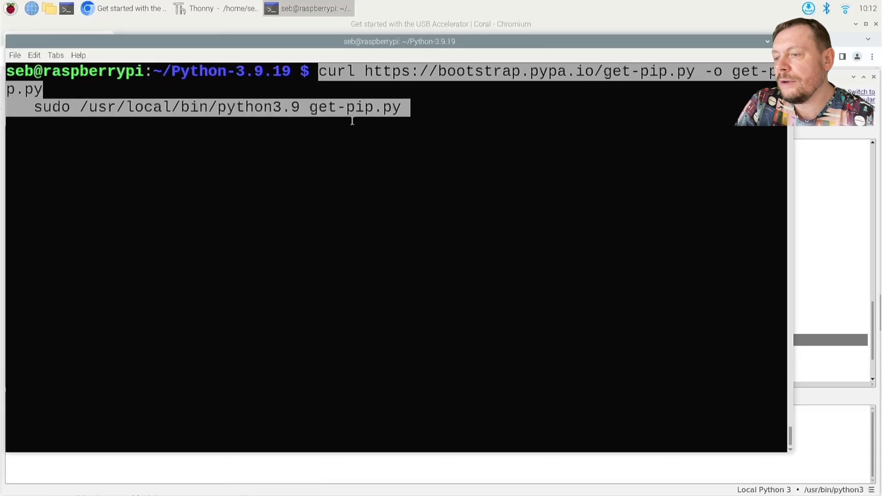
key("Return")
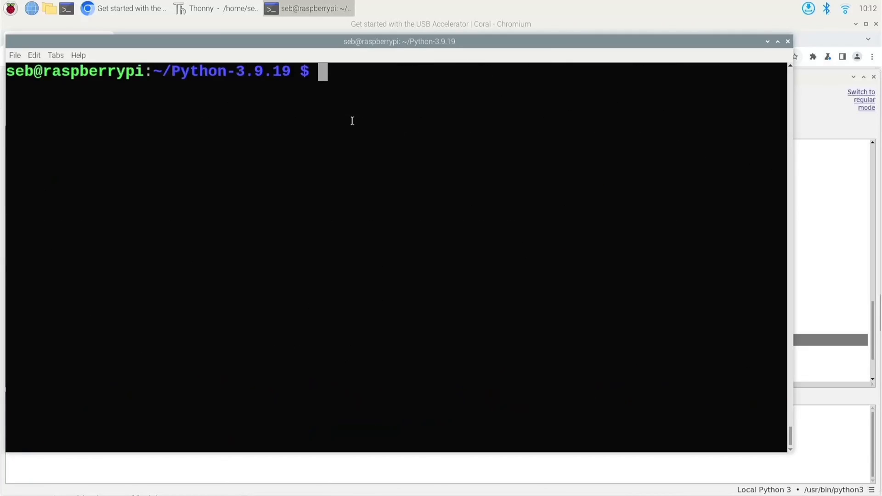
left_click(214, 8)
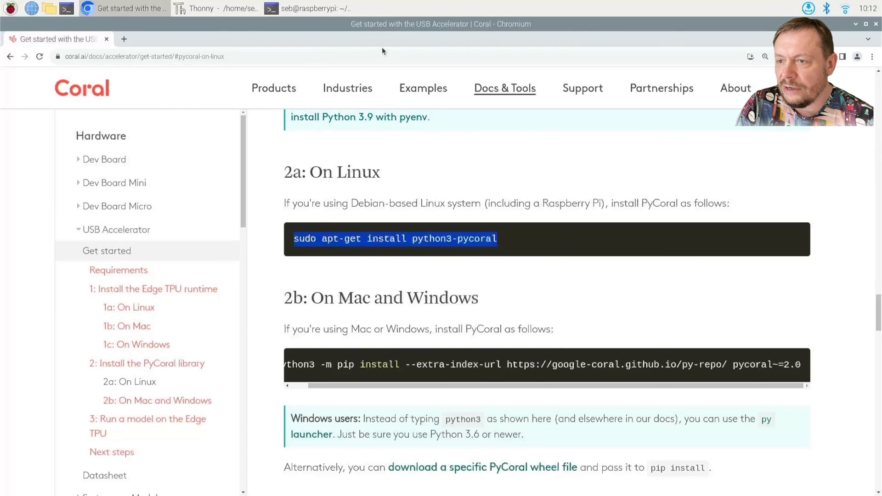
Select the python3 -m pip install pycoral command in the Coral guide's section 2b.
left_click(308, 8)
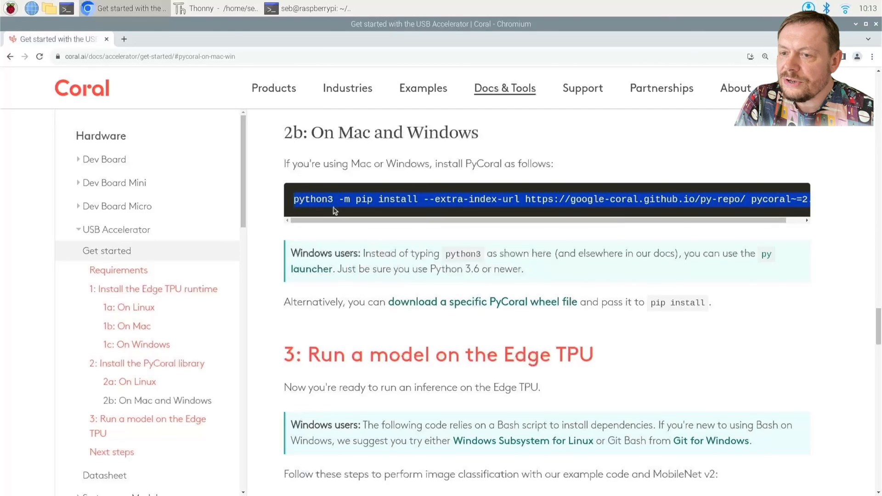
Paste and run the PyCoral pip install command in the terminal via right-click Paste.
left_click(309, 8)
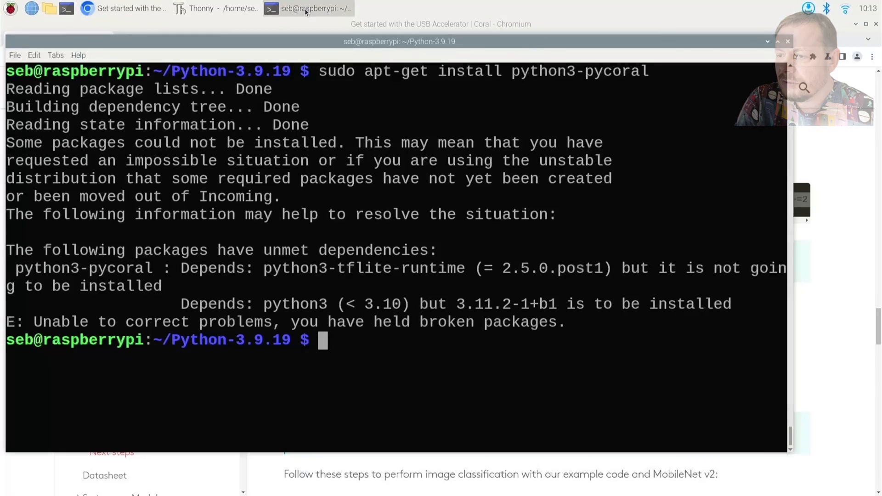
right_click(394, 254)
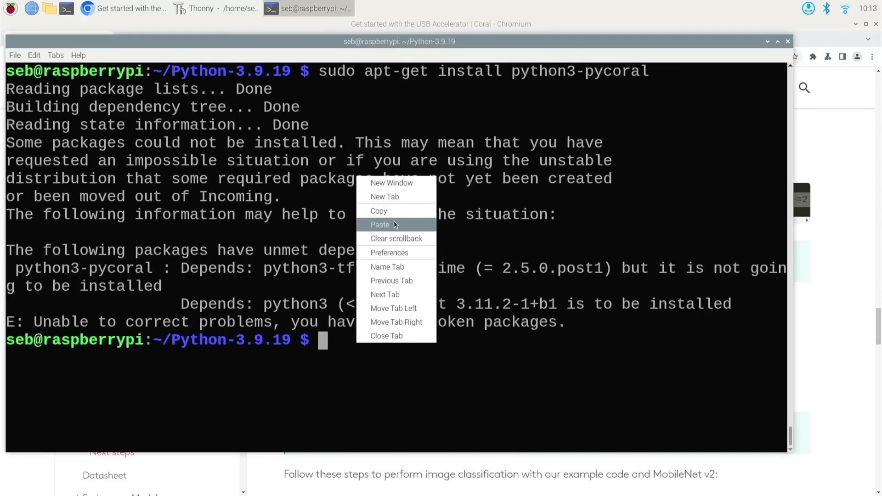
left_click(380, 225)
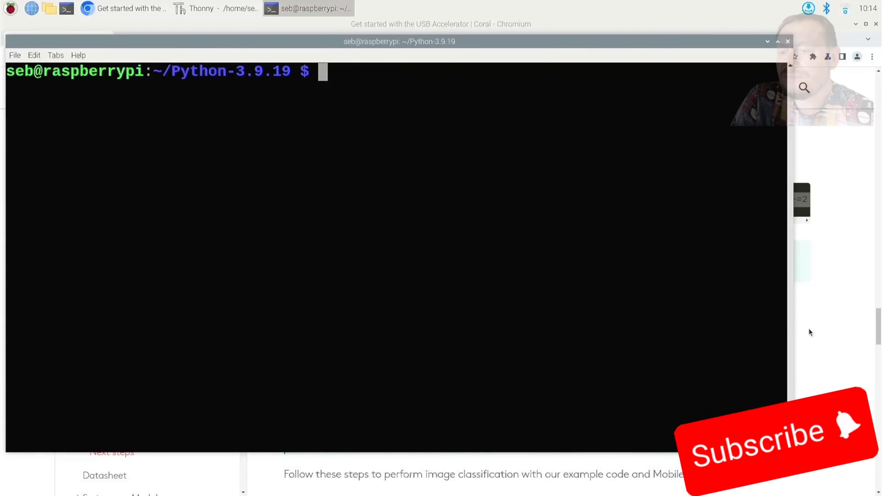
Copy the mkdir coral / git clone / cd block from the Coral guide and paste it into the terminal.
left_click(132, 8)
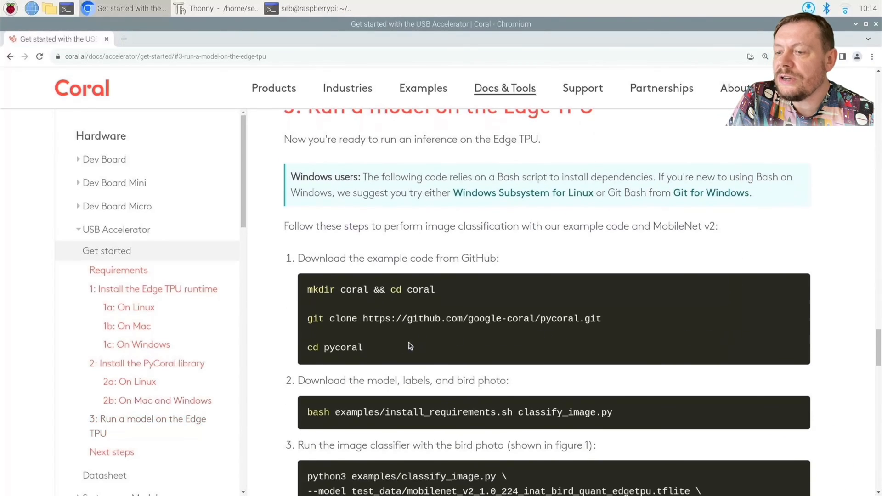
mouse_move(376, 353)
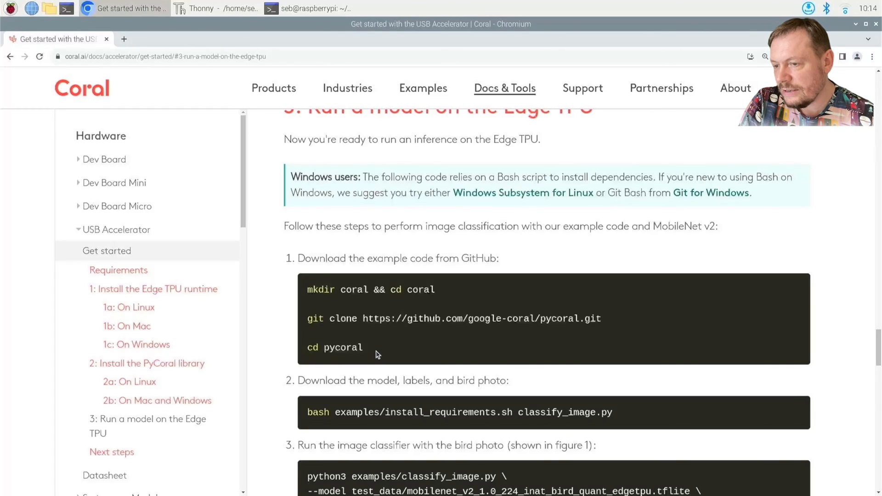
left_click_drag(307, 289, 363, 348)
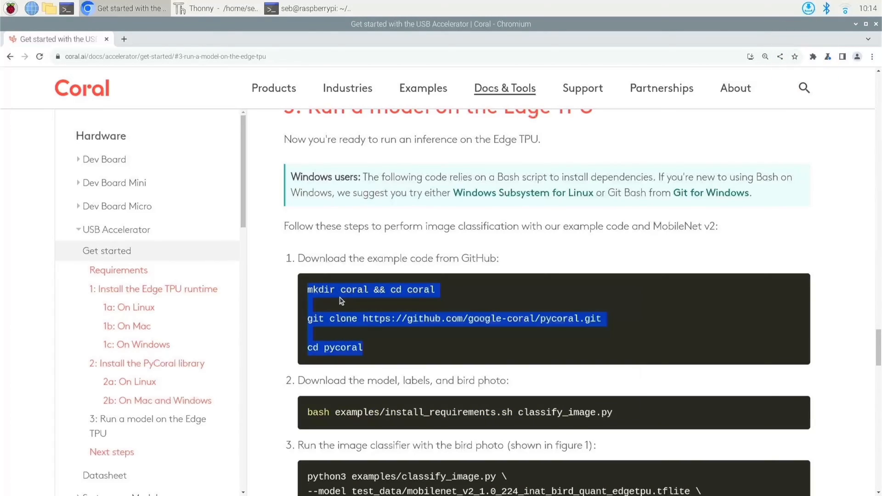
left_click(307, 8)
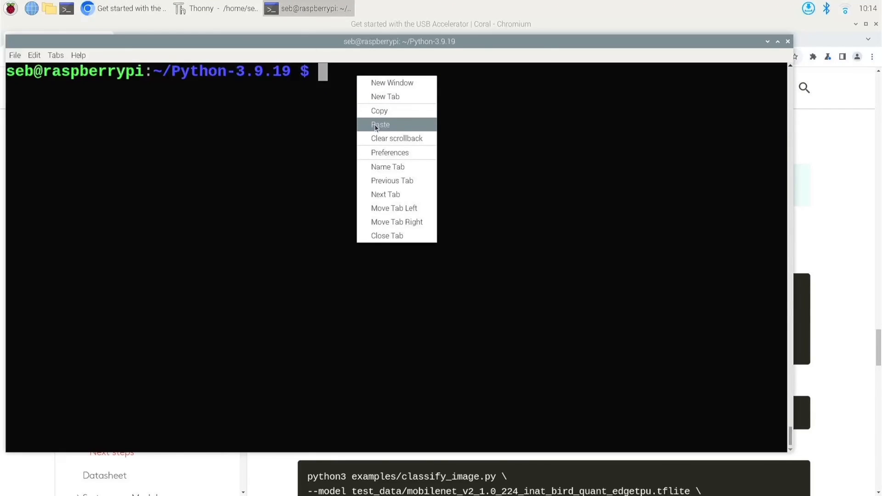
left_click(380, 124)
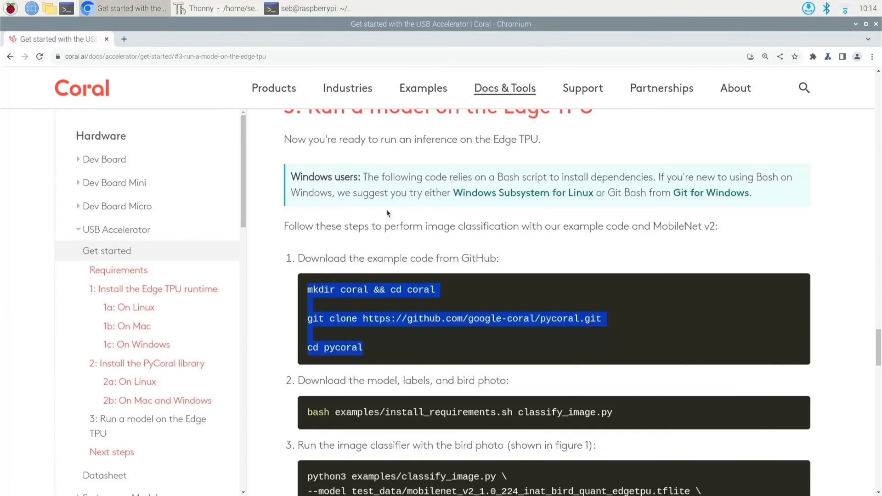
scroll("down", 3)
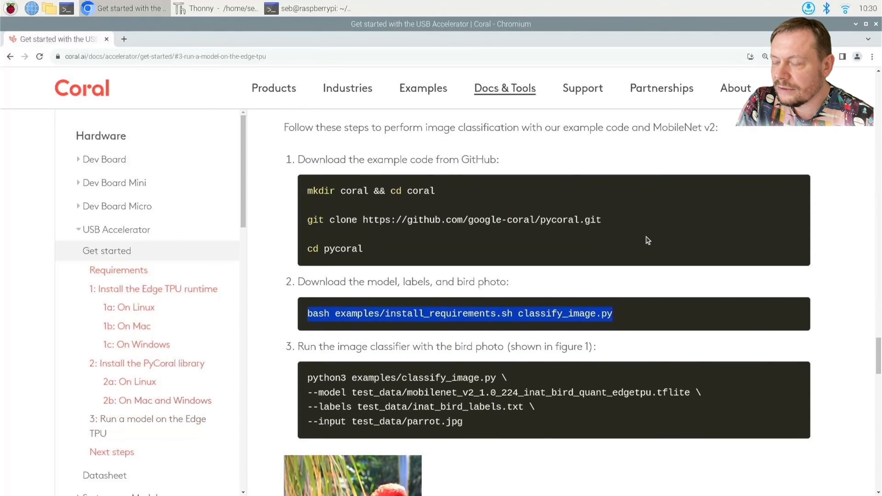
Copy the classify_image.py bird-model command from the Coral guide and run it in the pycoral folder.
scroll("down", 3)
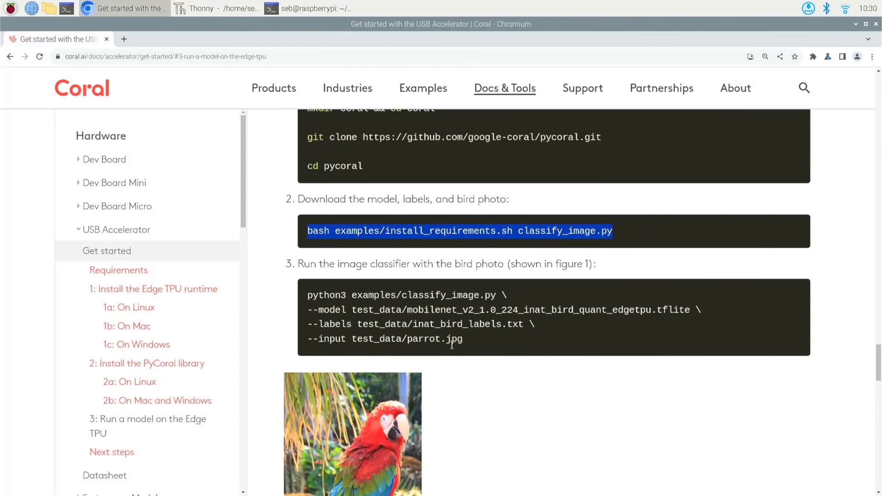
left_click_drag(309, 295, 464, 339)
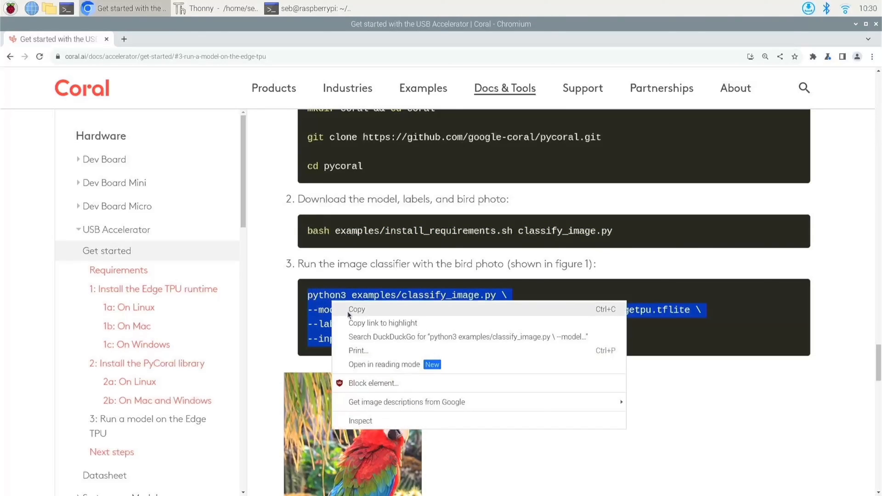
left_click(308, 8)
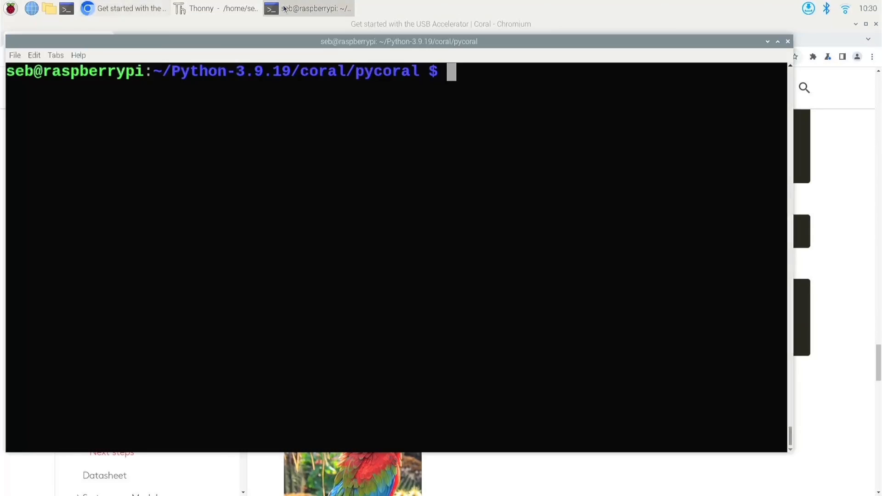
right_click(511, 105)
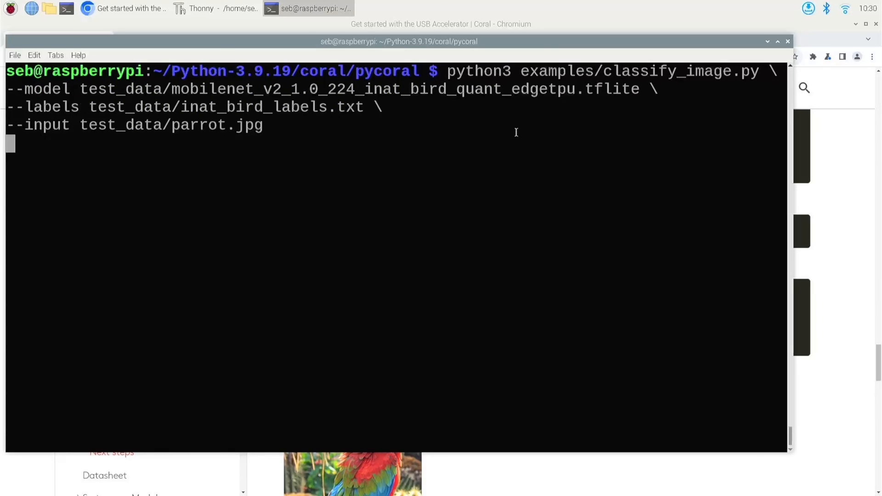
key("Enter")
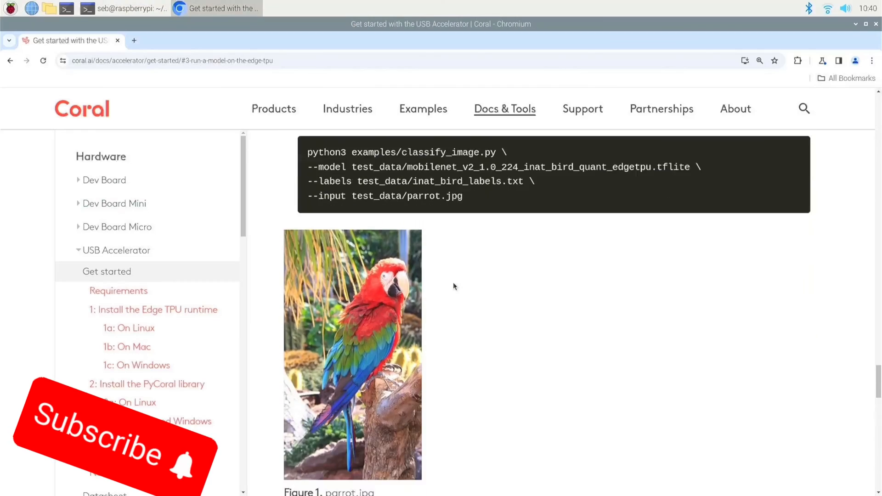
Scroll the Coral guide past the Scarlet Macaw results to the Next steps section.
scroll("down", 3)
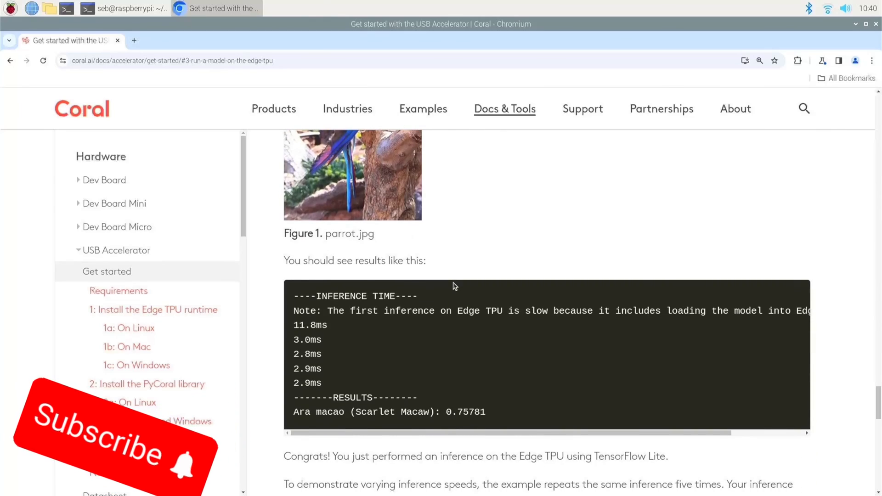
scroll("down", 3)
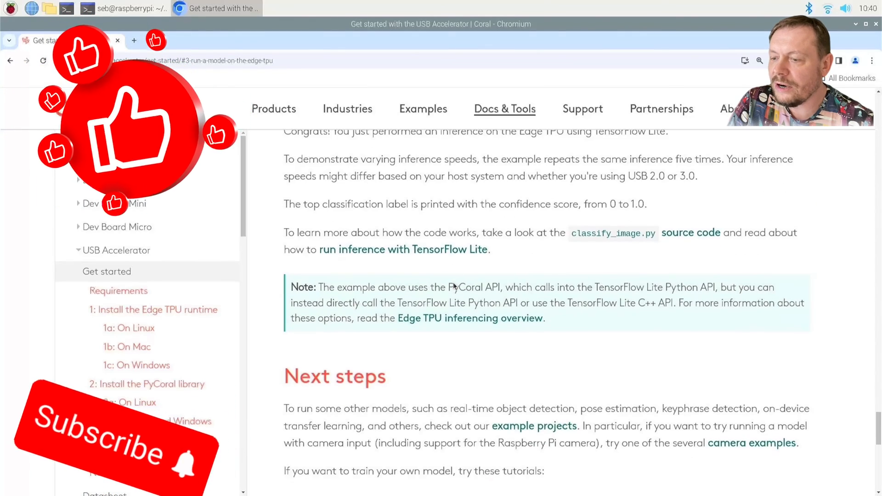
scroll("down", 3)
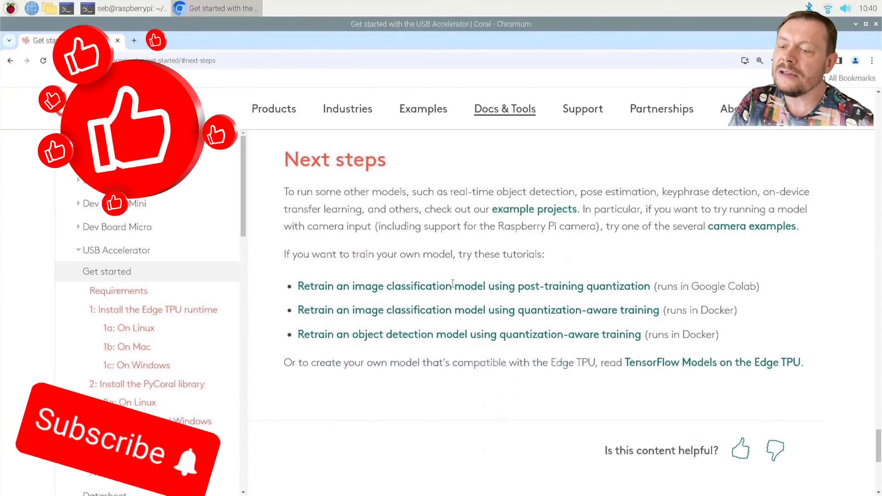